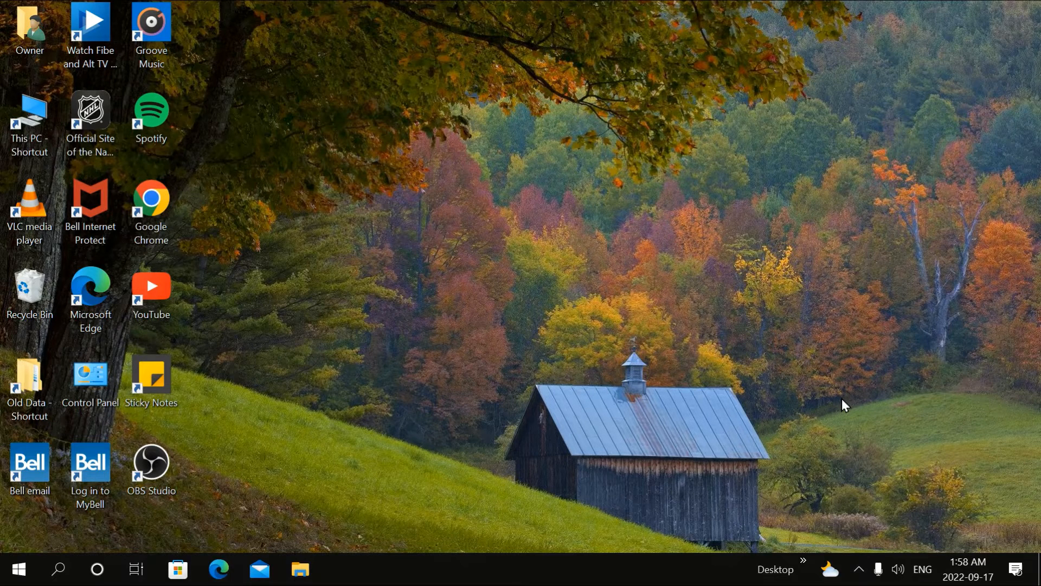
pyautogui.moveTo(535, 423)
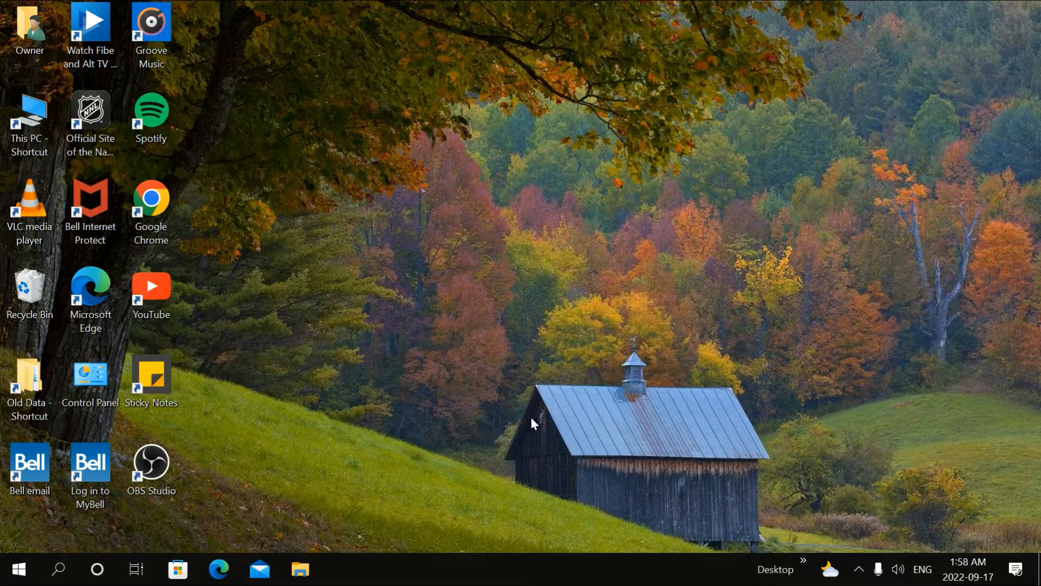
pyautogui.moveTo(517, 428)
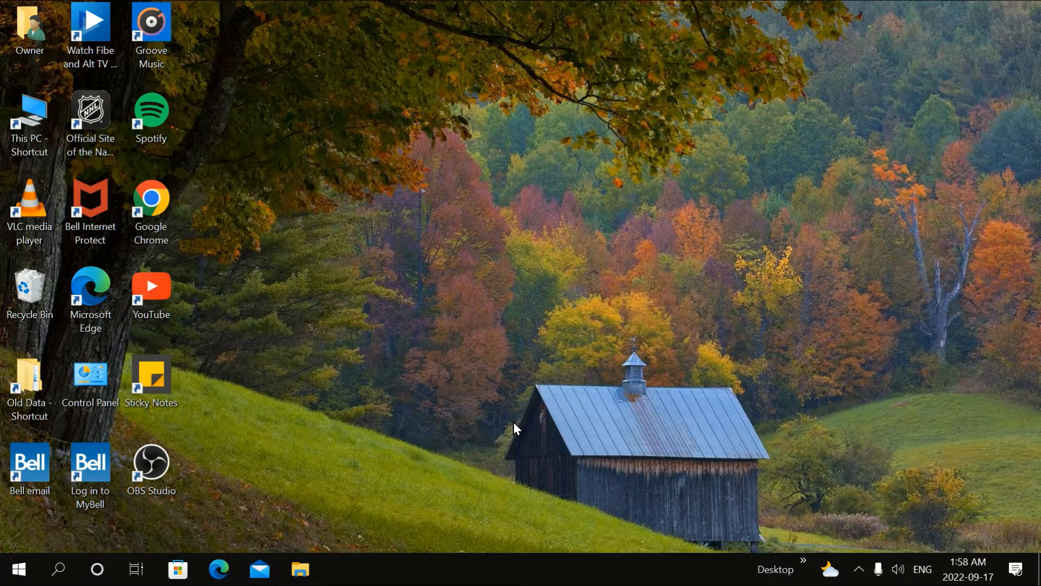
pyautogui.moveTo(518, 435)
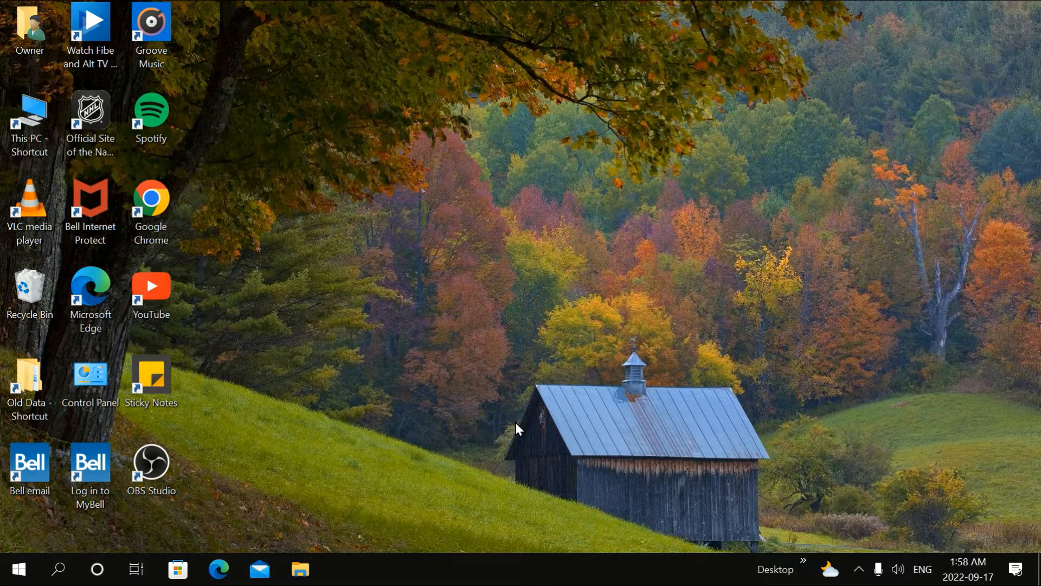
pyautogui.moveTo(482, 420)
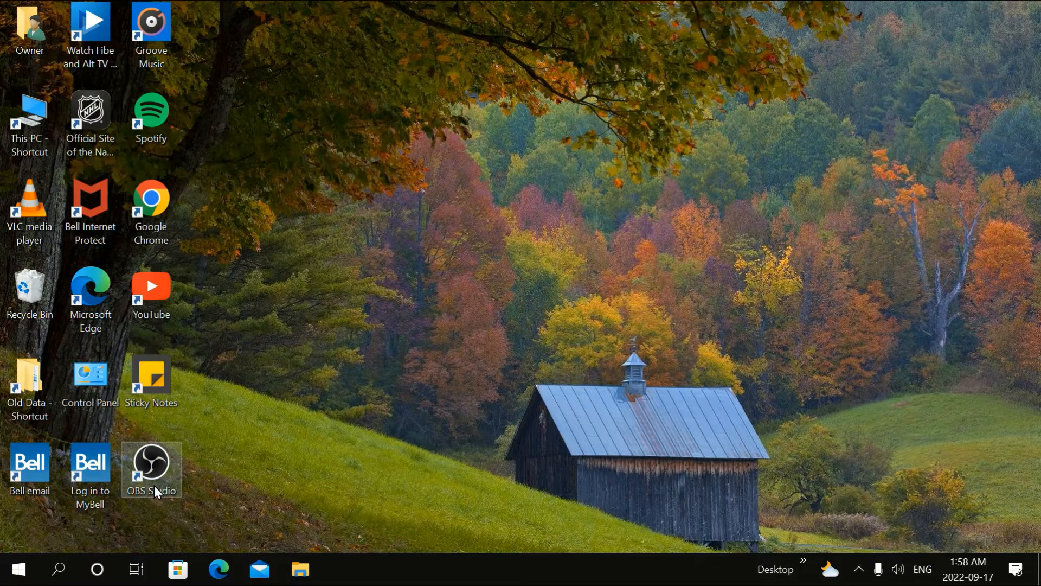
pyautogui.moveTo(17, 569)
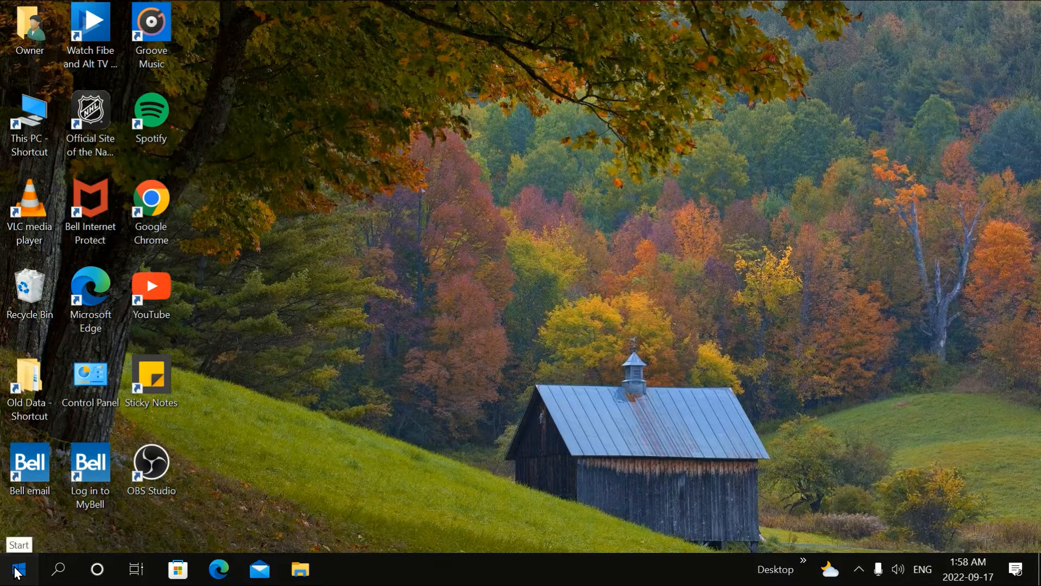
# - Open the Windows Start menu to find the Windows Media Player app
pyautogui.click(16, 569)
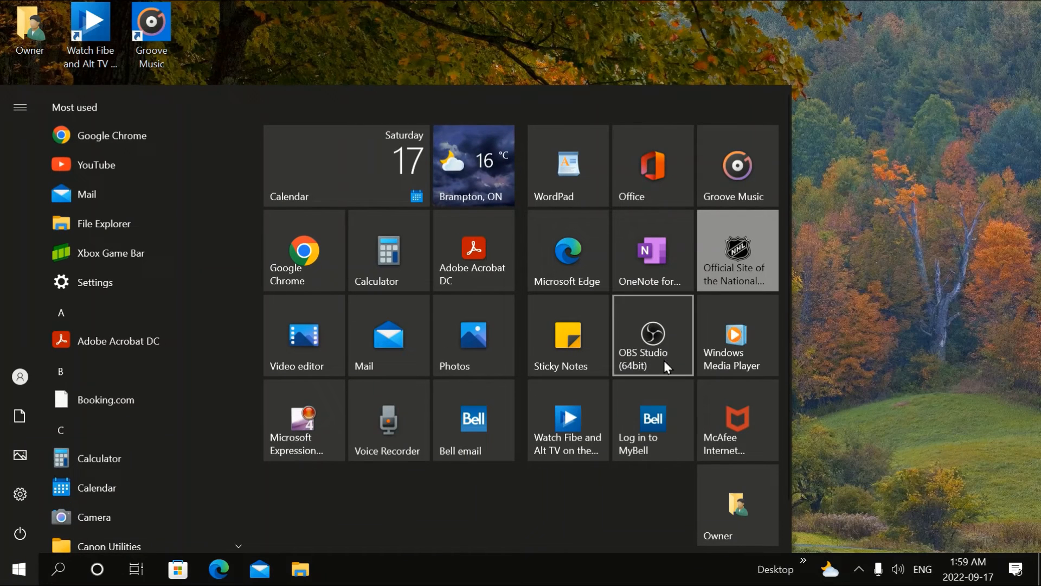
pyautogui.moveTo(736, 335)
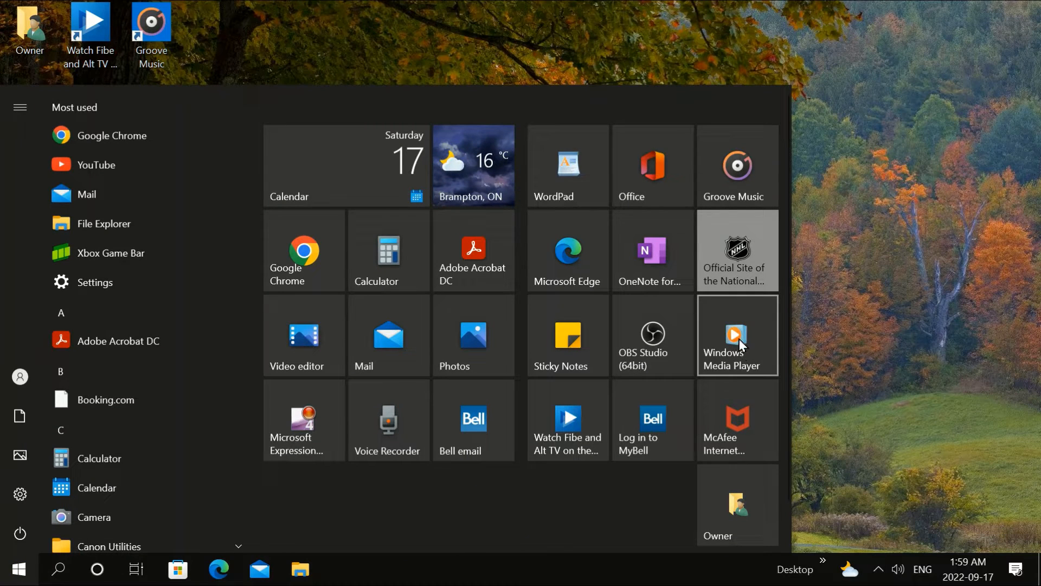
pyautogui.moveTo(136, 323)
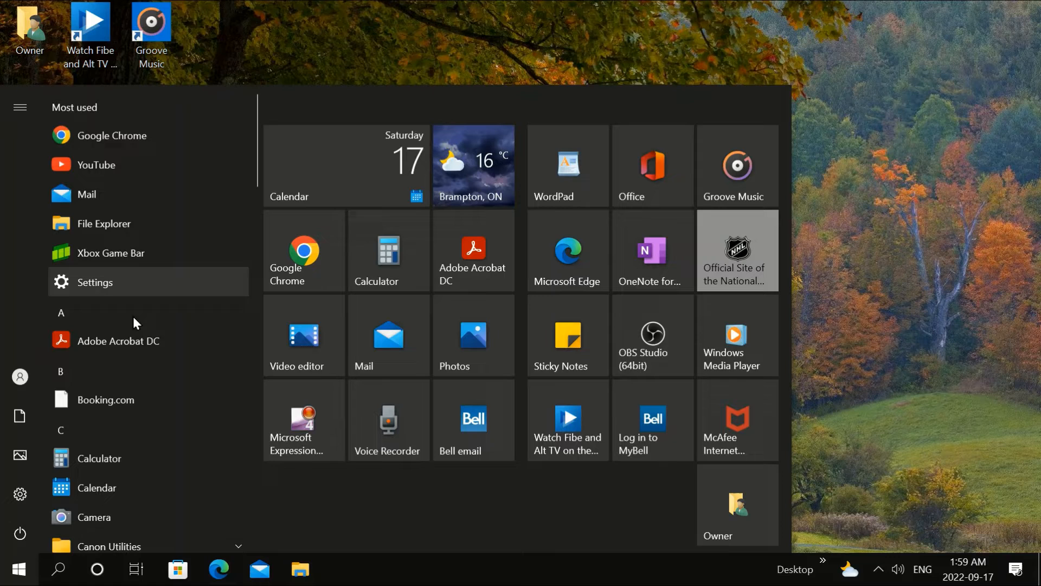
pyautogui.moveTo(109, 354)
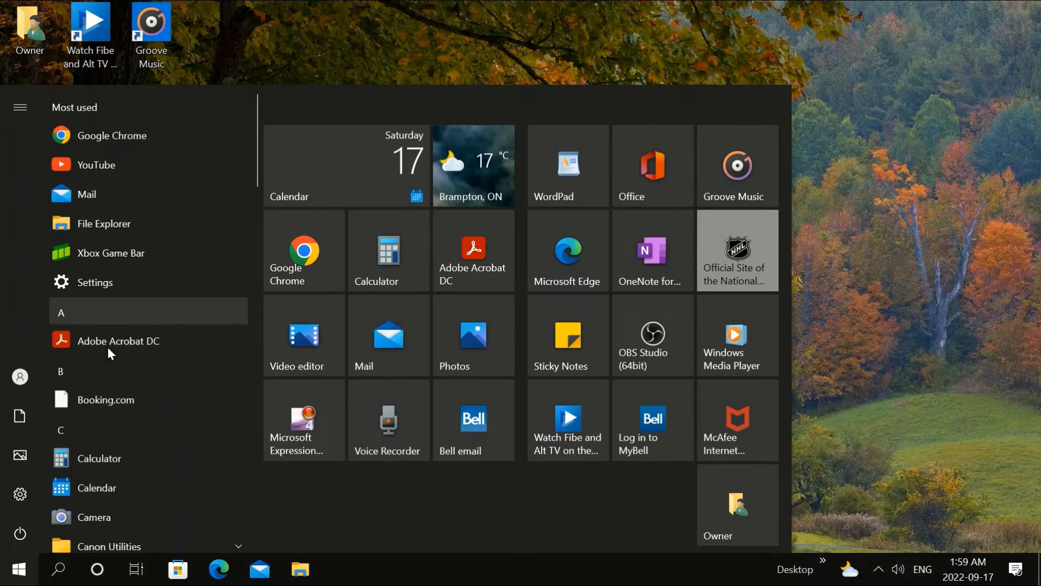
pyautogui.moveTo(737, 335)
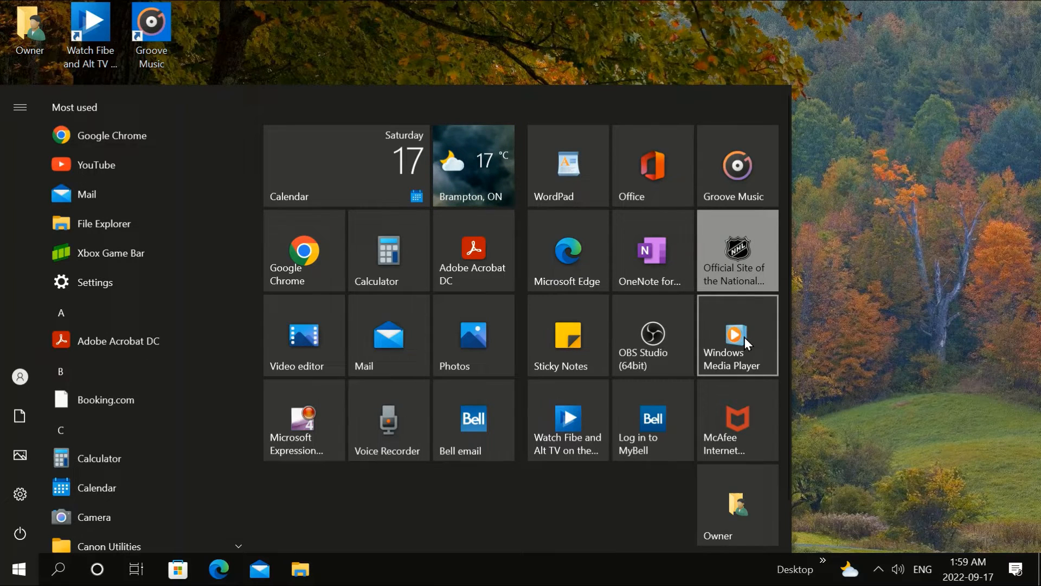
pyautogui.moveTo(735, 341)
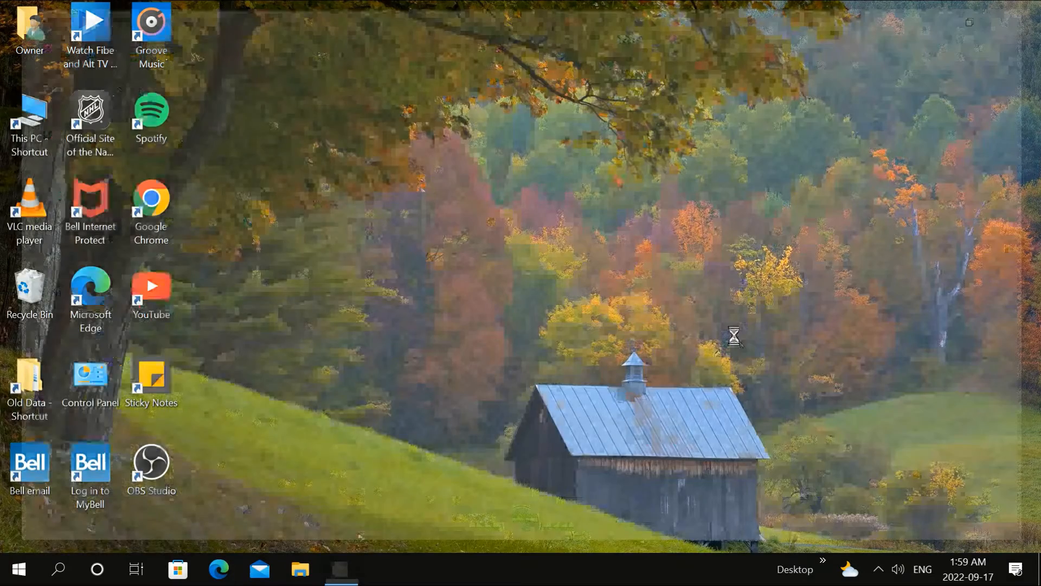
# - Launch Windows Media Player, showing the unknown 12-track audio CD
pyautogui.click(341, 569)
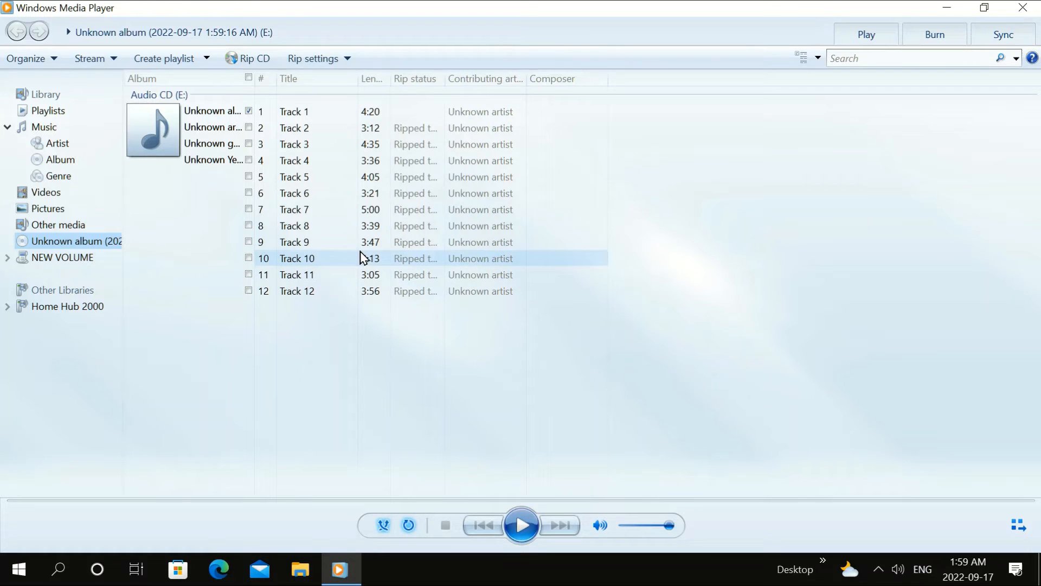
pyautogui.moveTo(334, 65)
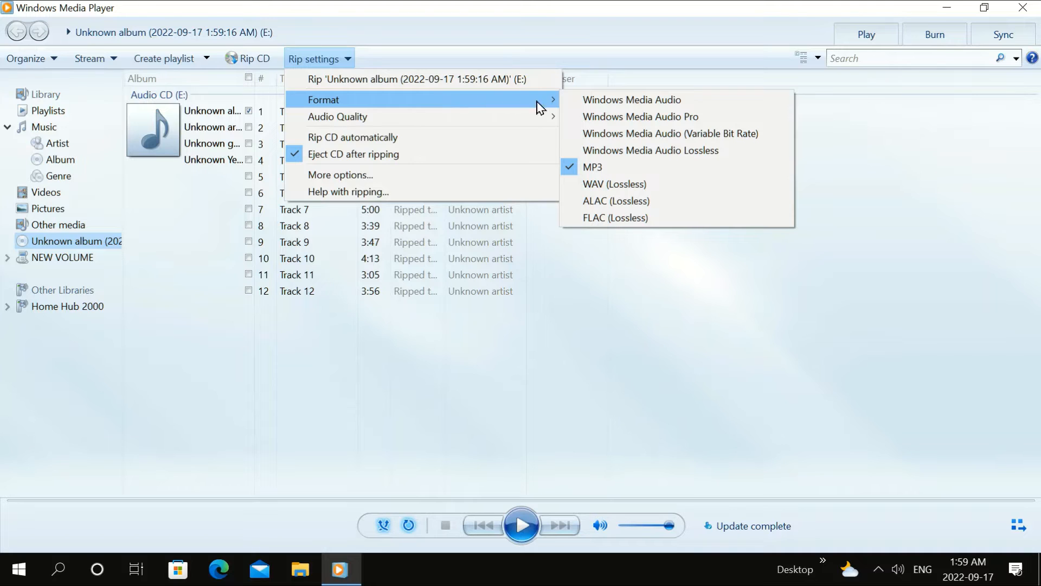
pyautogui.moveTo(624, 150)
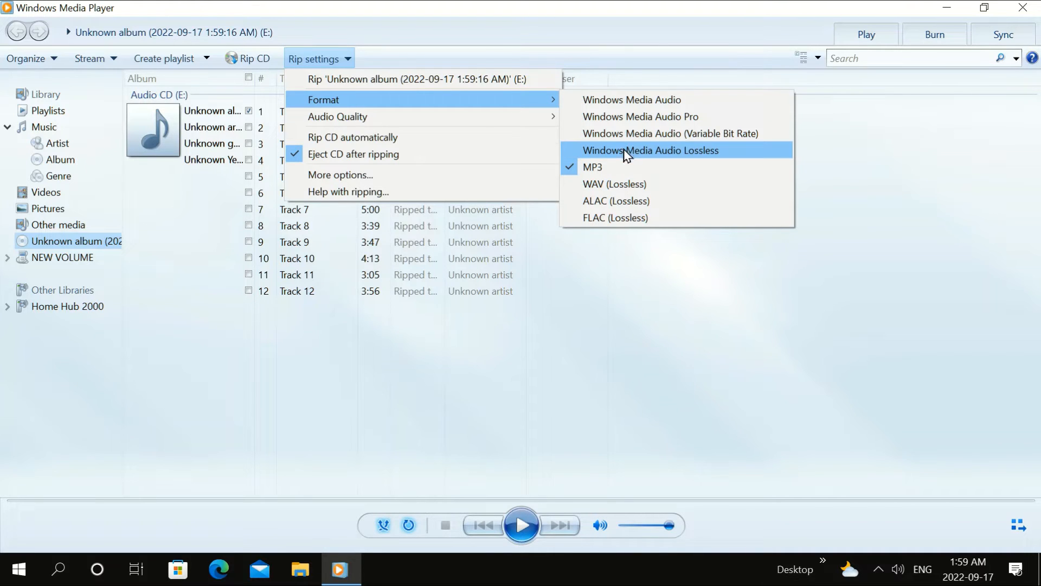
pyautogui.moveTo(631, 171)
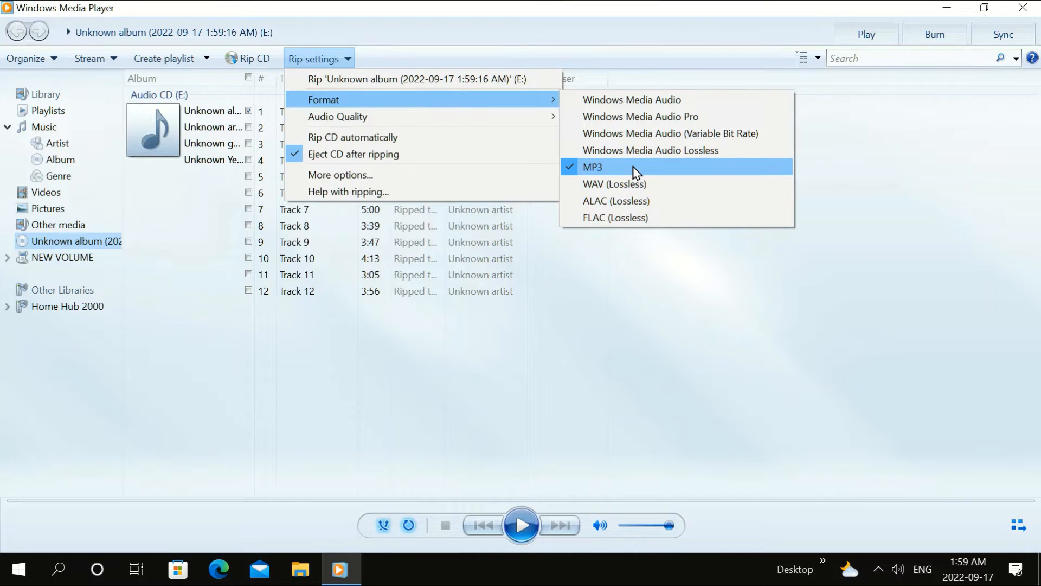
pyautogui.moveTo(613, 184)
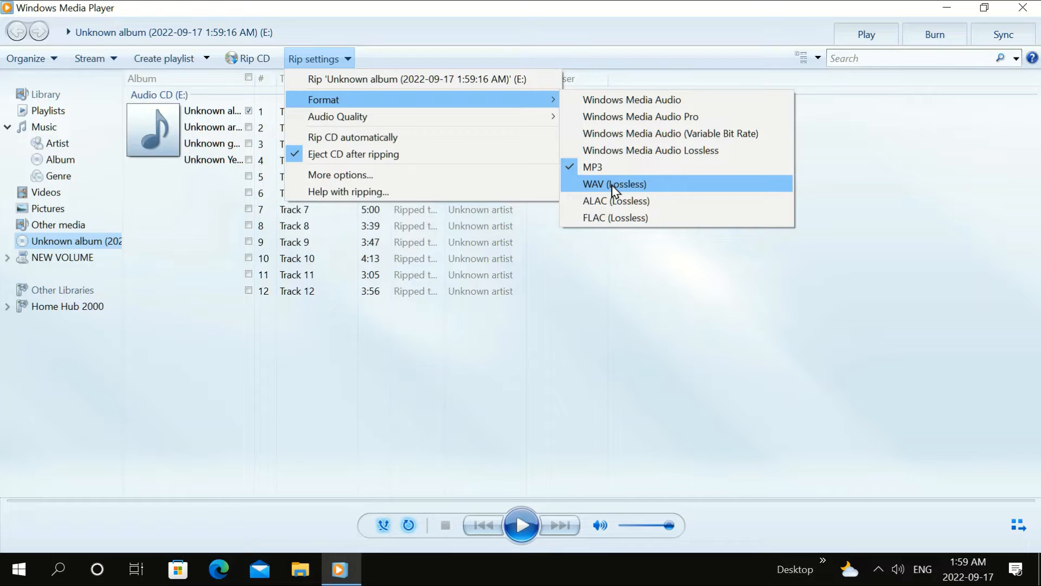
pyautogui.moveTo(626, 167)
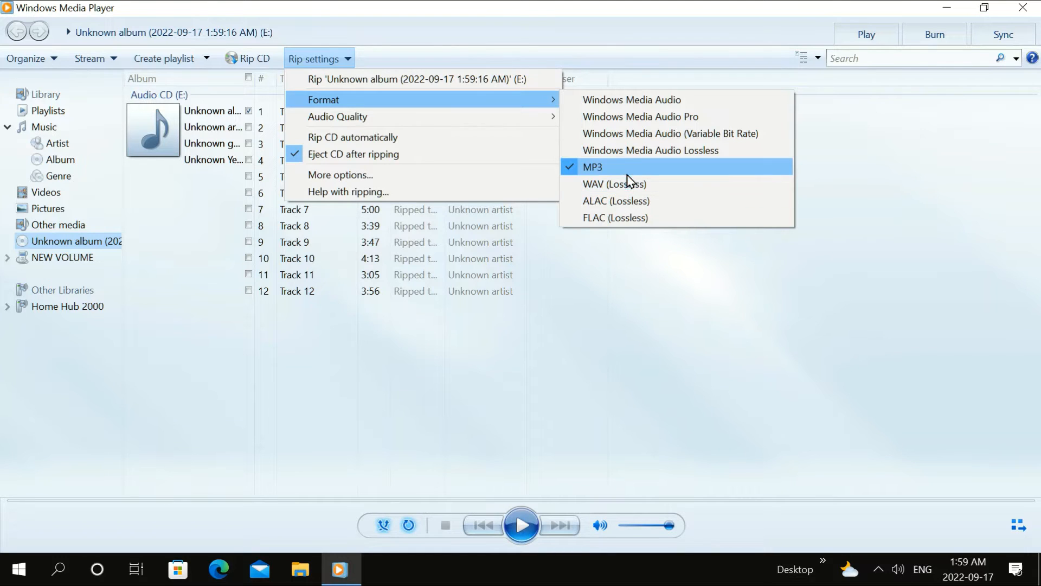
pyautogui.moveTo(649, 150)
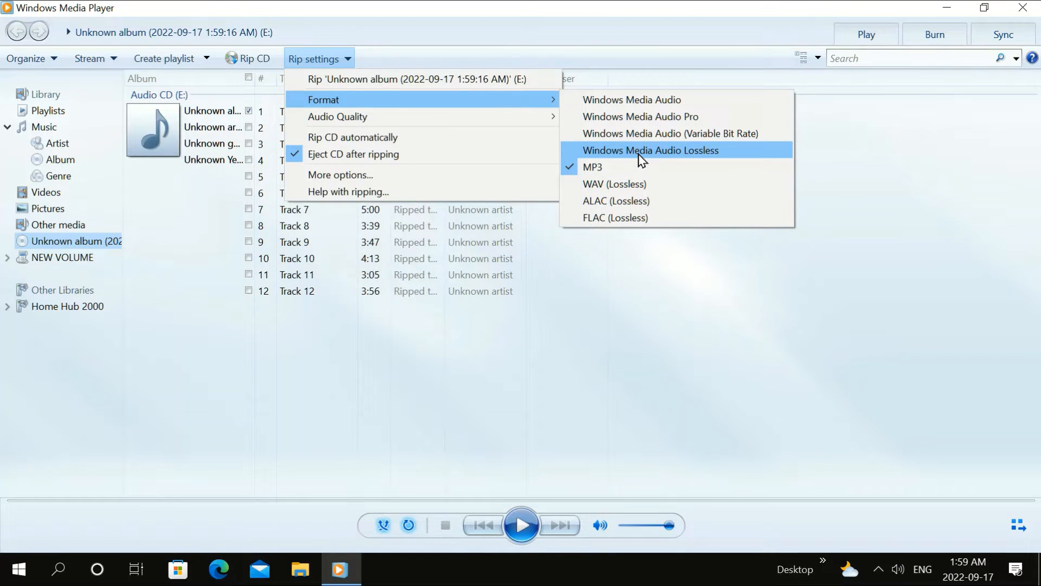
pyautogui.moveTo(631, 166)
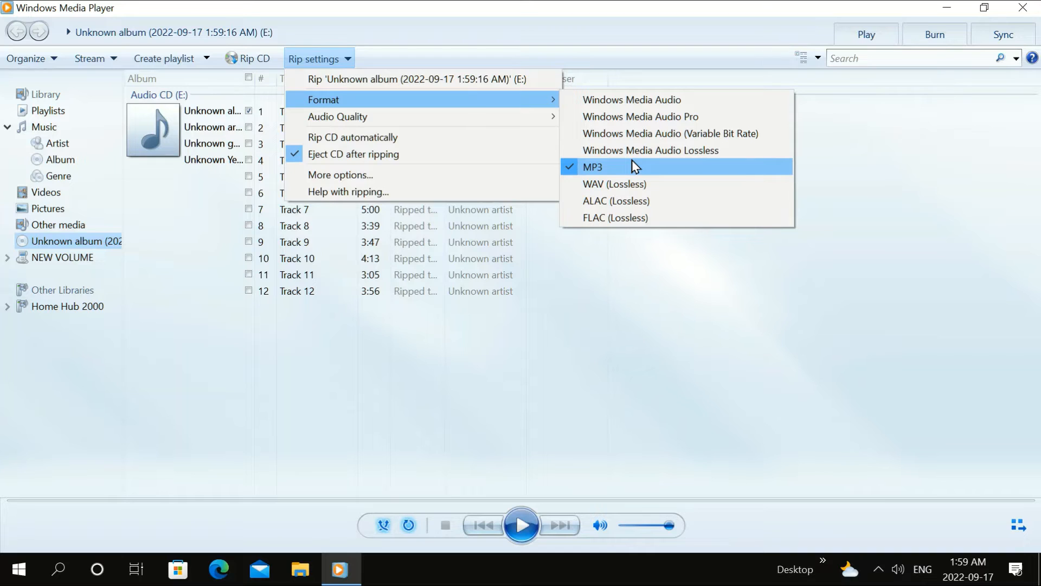
pyautogui.moveTo(624, 171)
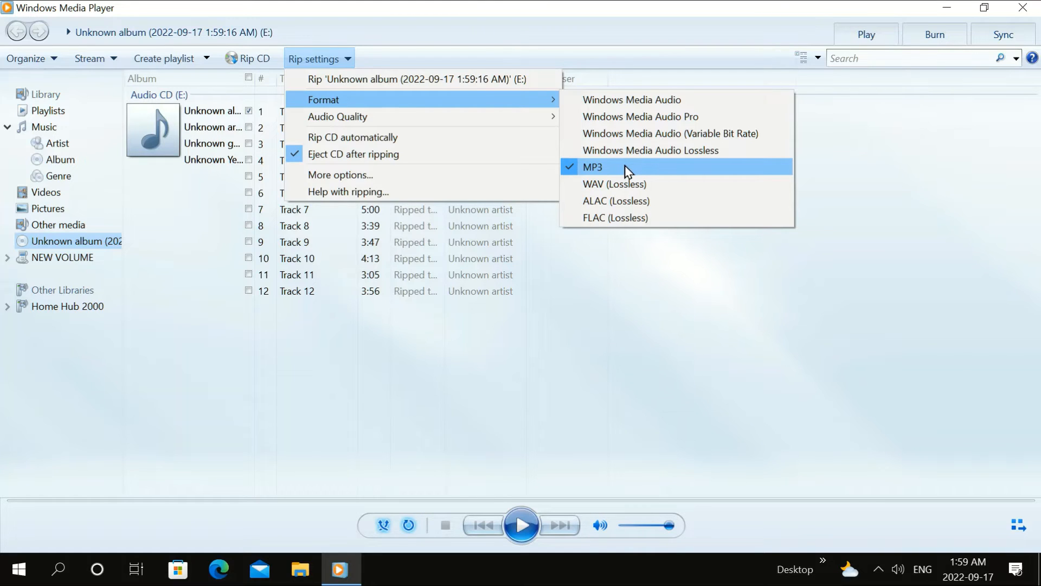
pyautogui.moveTo(611, 184)
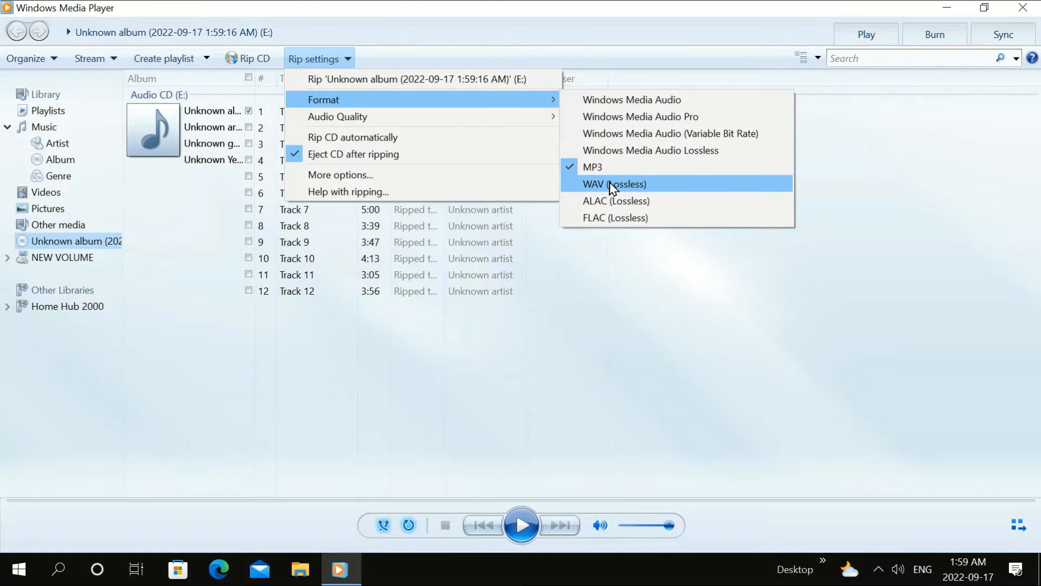
pyautogui.moveTo(590, 195)
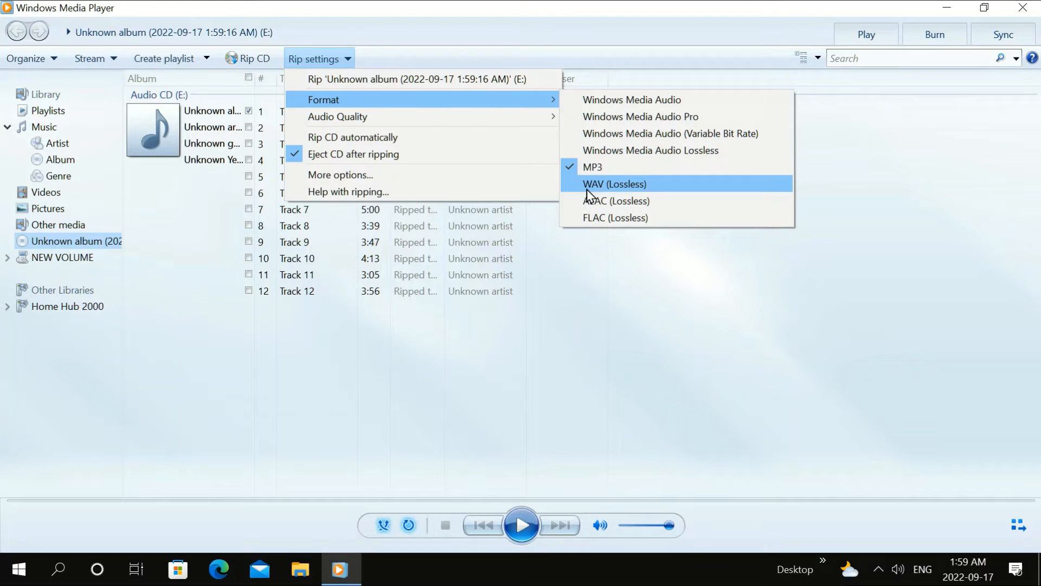
pyautogui.moveTo(591, 150)
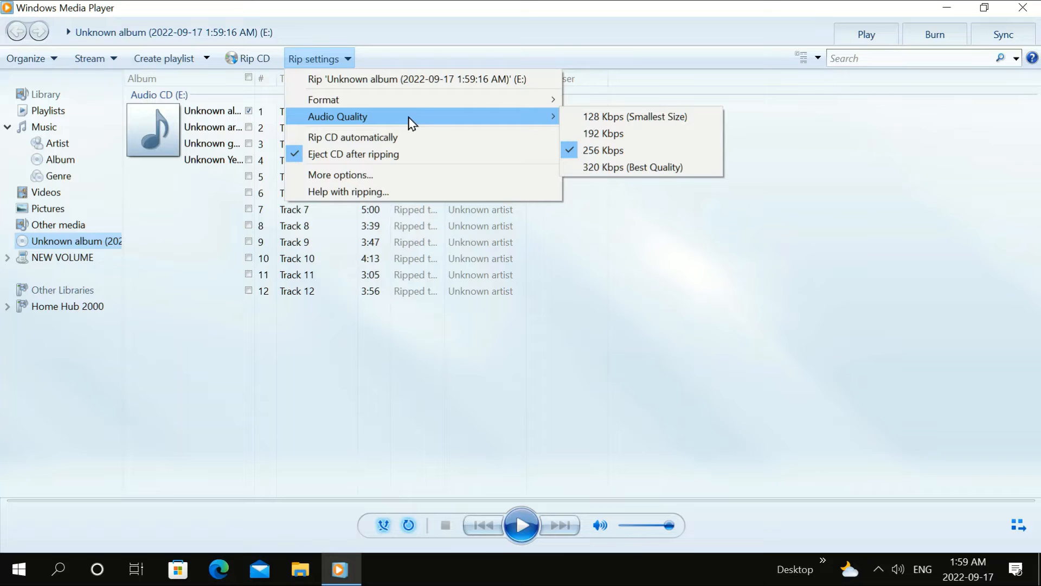
pyautogui.moveTo(639, 150)
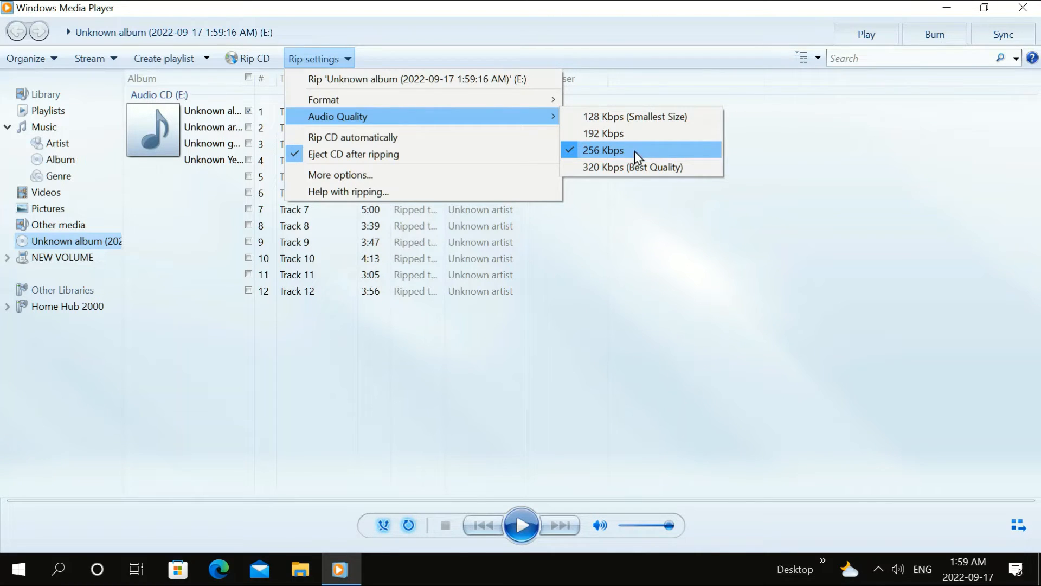
pyautogui.moveTo(358, 178)
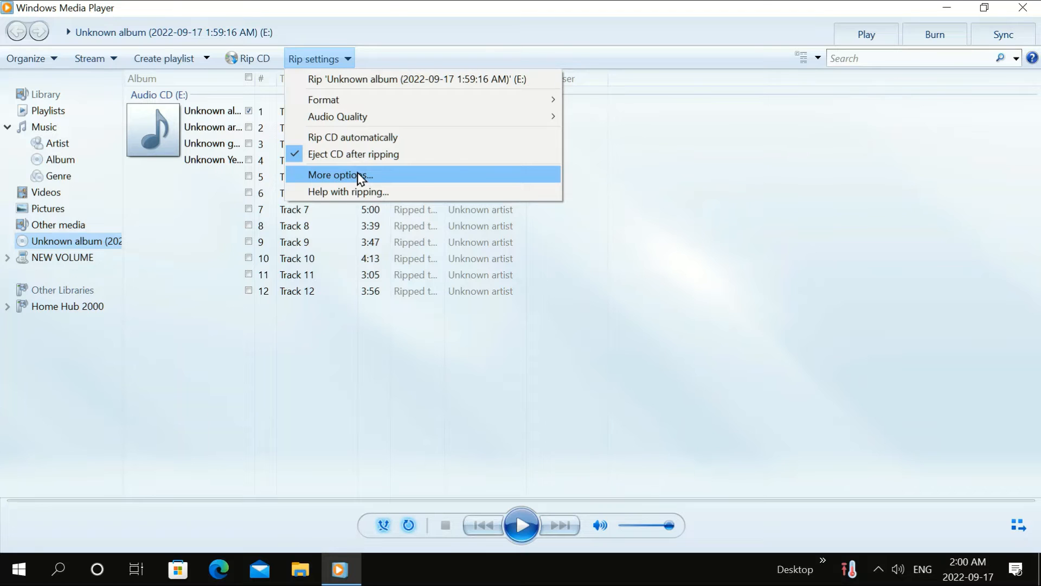
# - Change the Rip Music save location to Music\Unknown artist
pyautogui.click(340, 175)
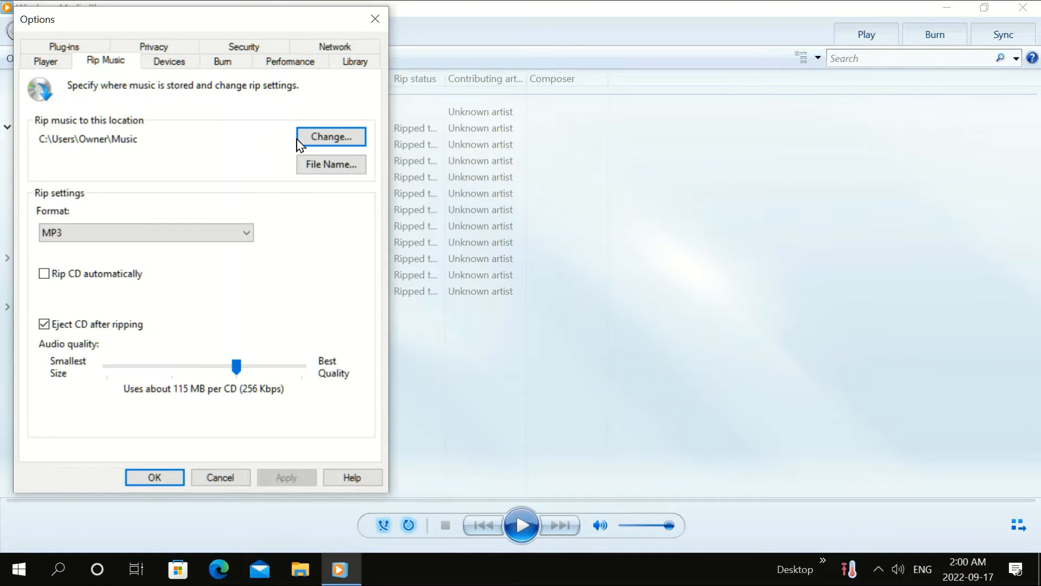
pyautogui.click(330, 136)
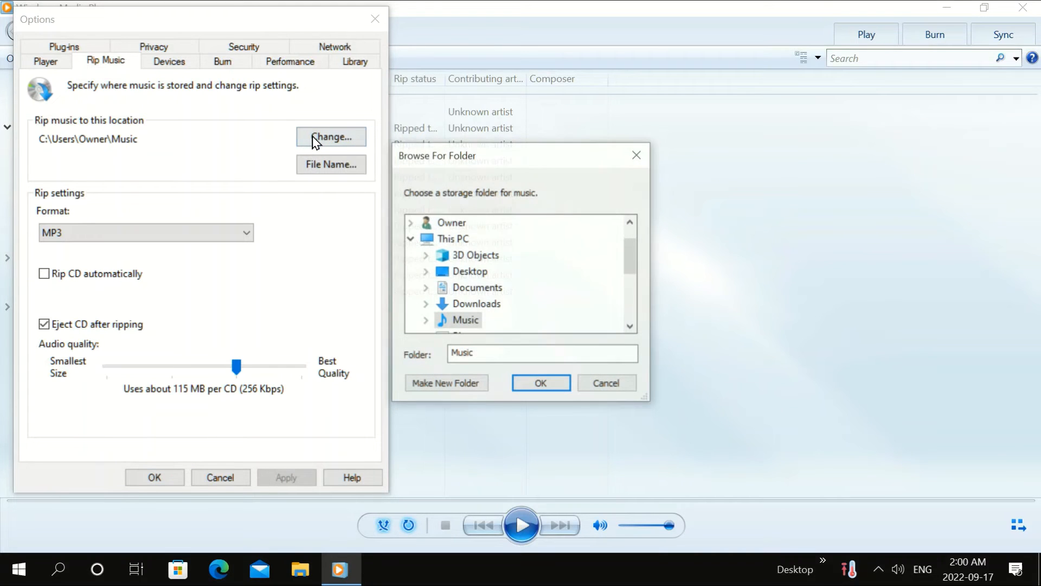
pyautogui.moveTo(368, 277)
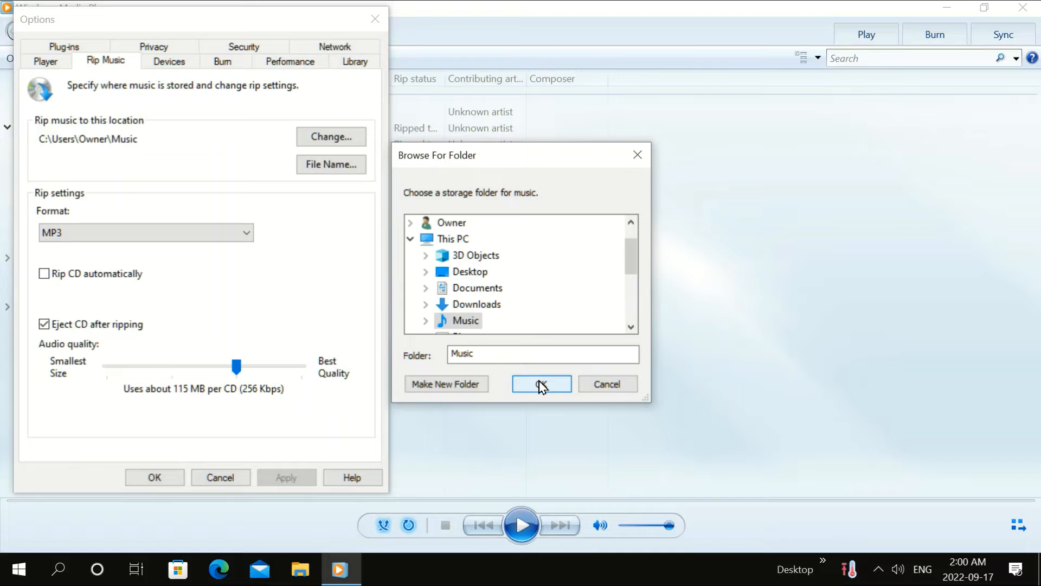
pyautogui.moveTo(516, 354)
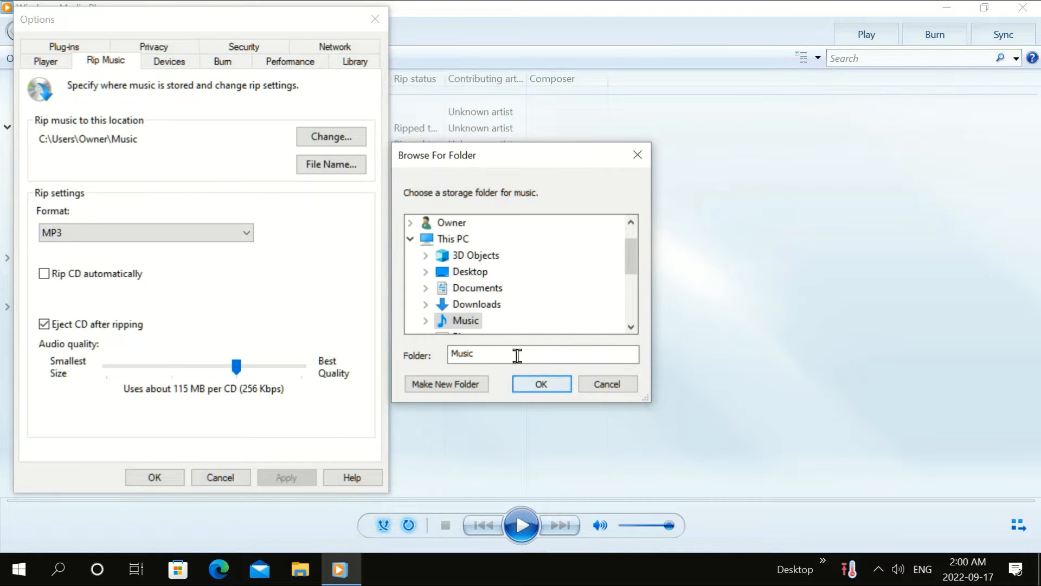
pyautogui.moveTo(467, 320)
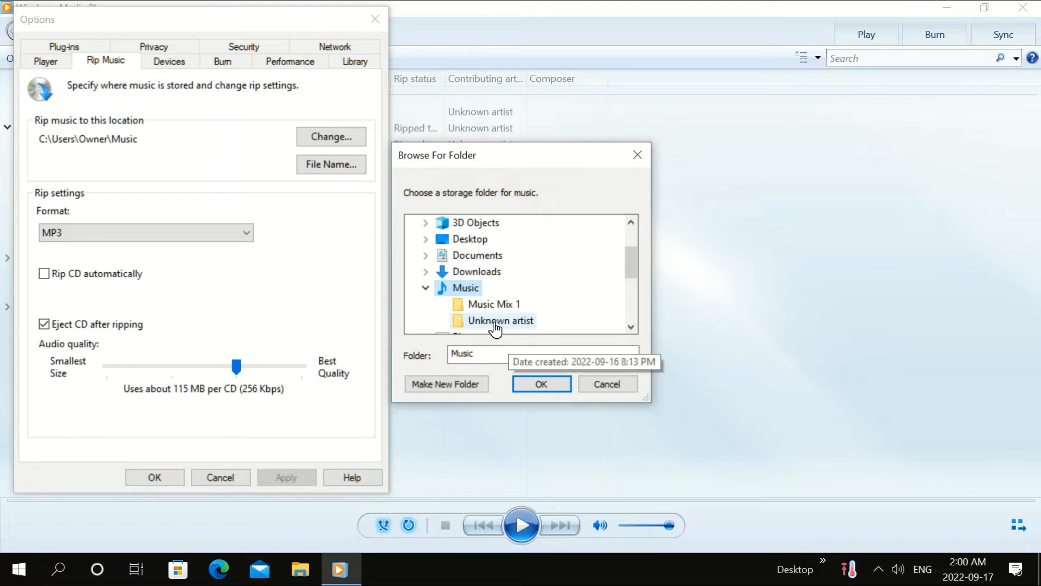
pyautogui.click(503, 320)
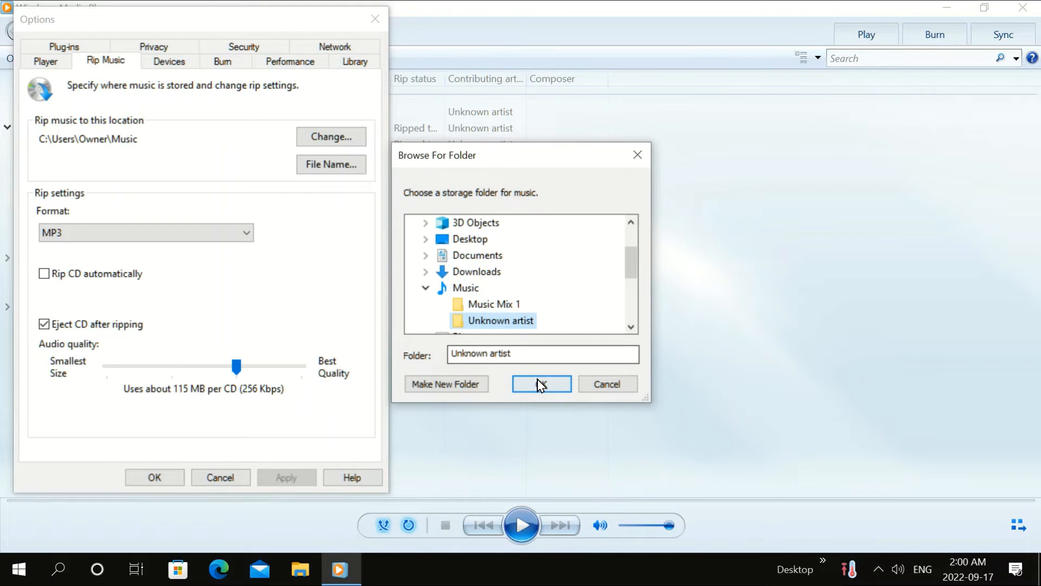
pyautogui.click(541, 384)
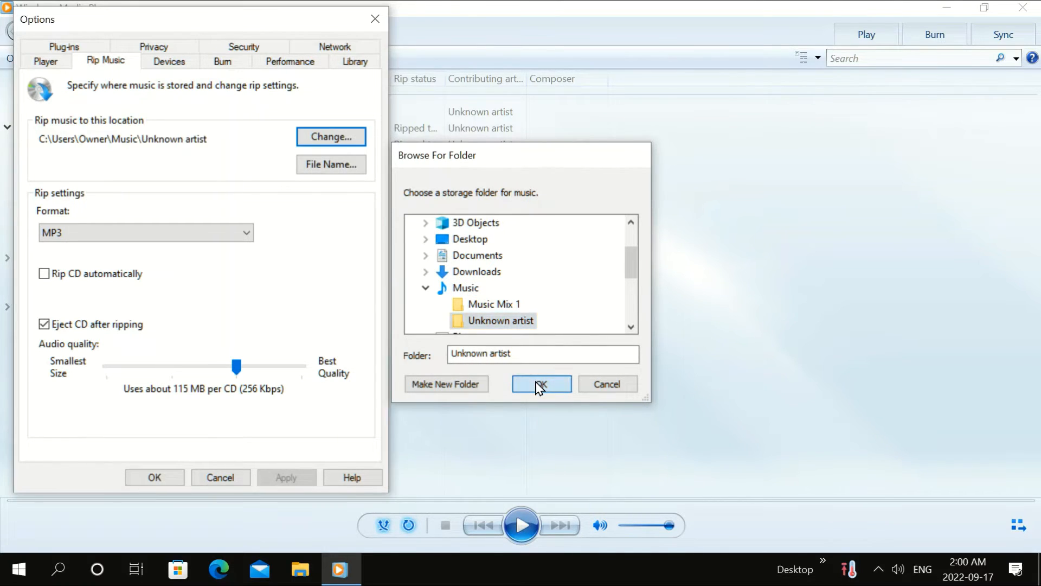
pyautogui.click(540, 384)
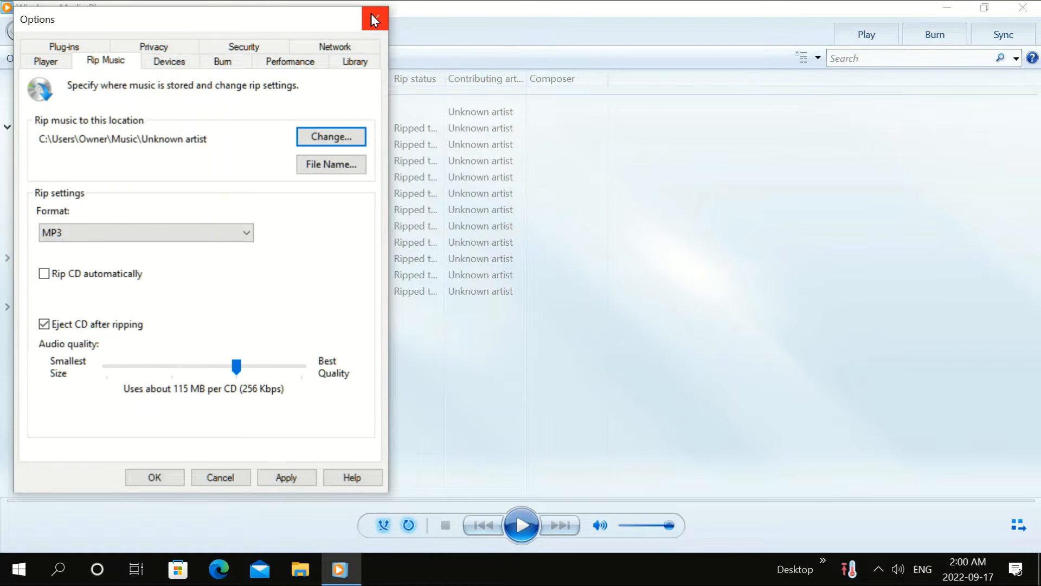
# - Uncheck the other CD tracks, including Tracks 3 and 12, and rip only Track 1
pyautogui.click(373, 19)
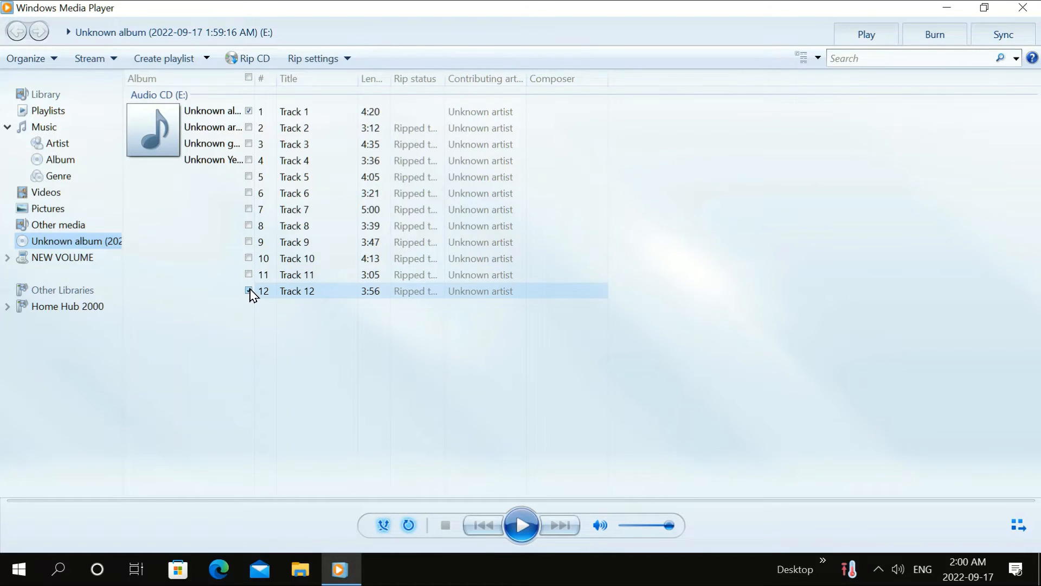
pyautogui.click(249, 290)
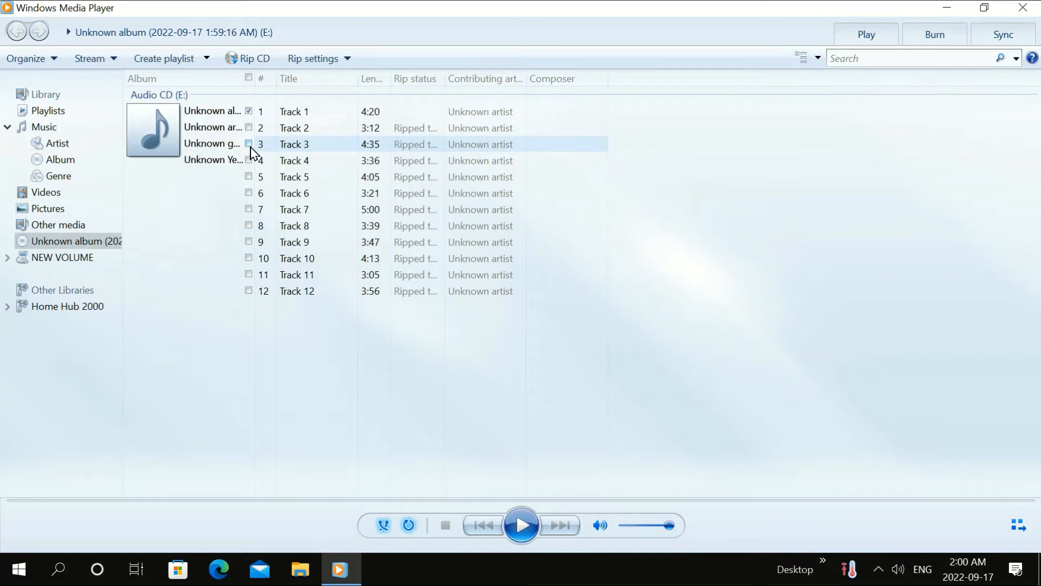
pyautogui.click(293, 111)
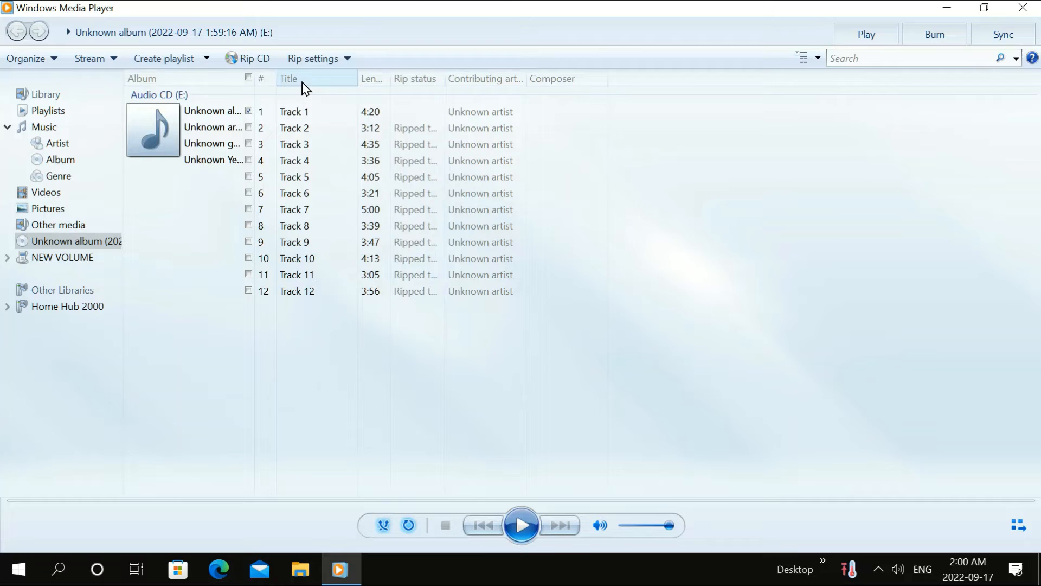
pyautogui.moveTo(261, 78)
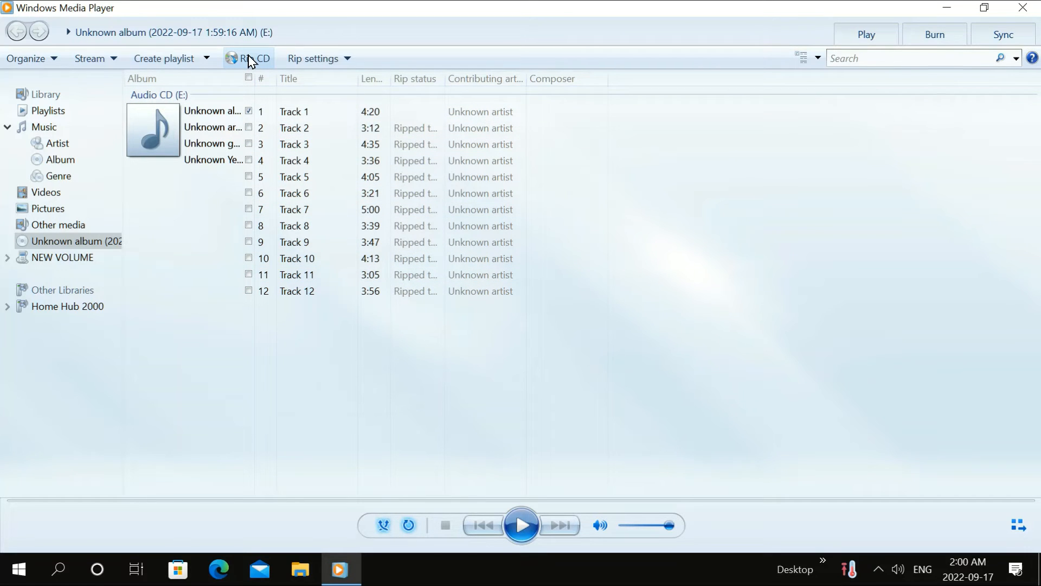
pyautogui.click(251, 59)
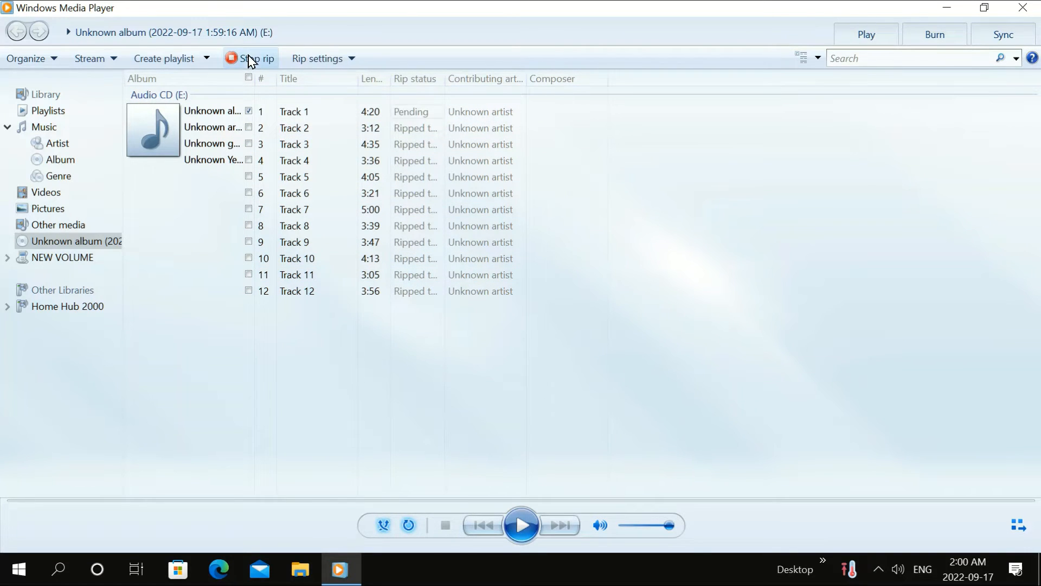
pyautogui.click(255, 58)
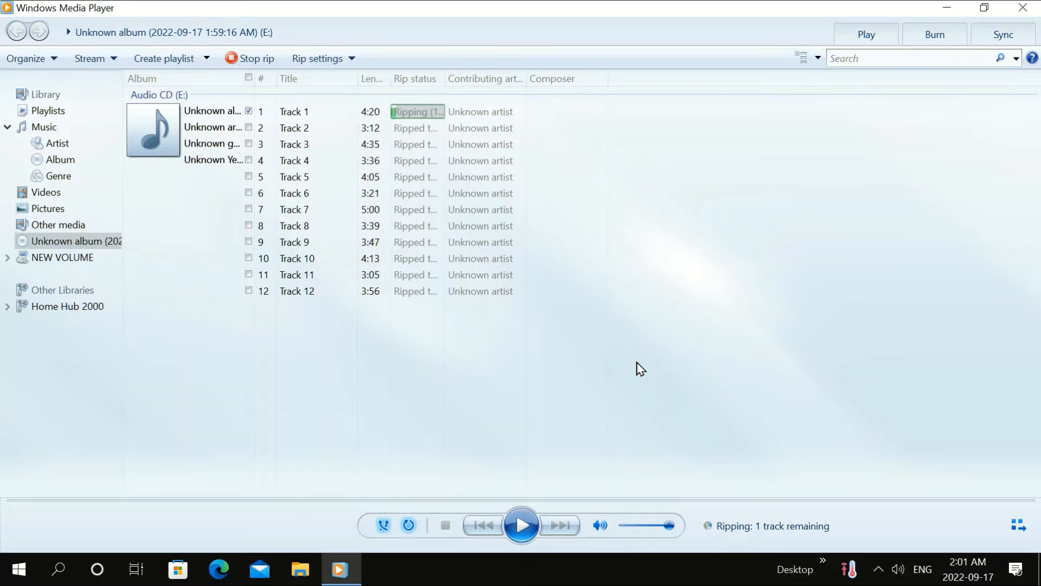
pyautogui.moveTo(526, 258)
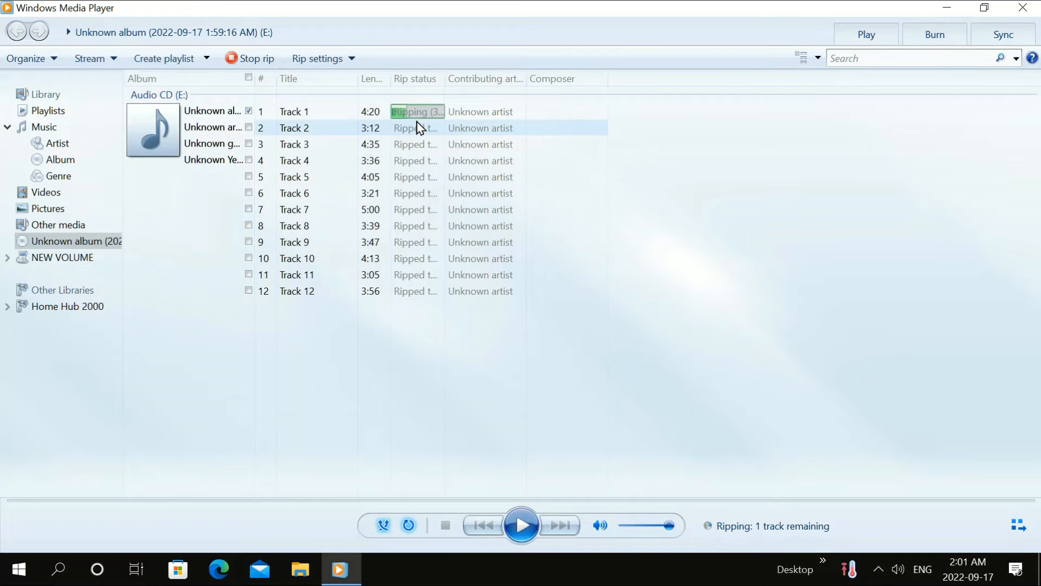
pyautogui.moveTo(488, 184)
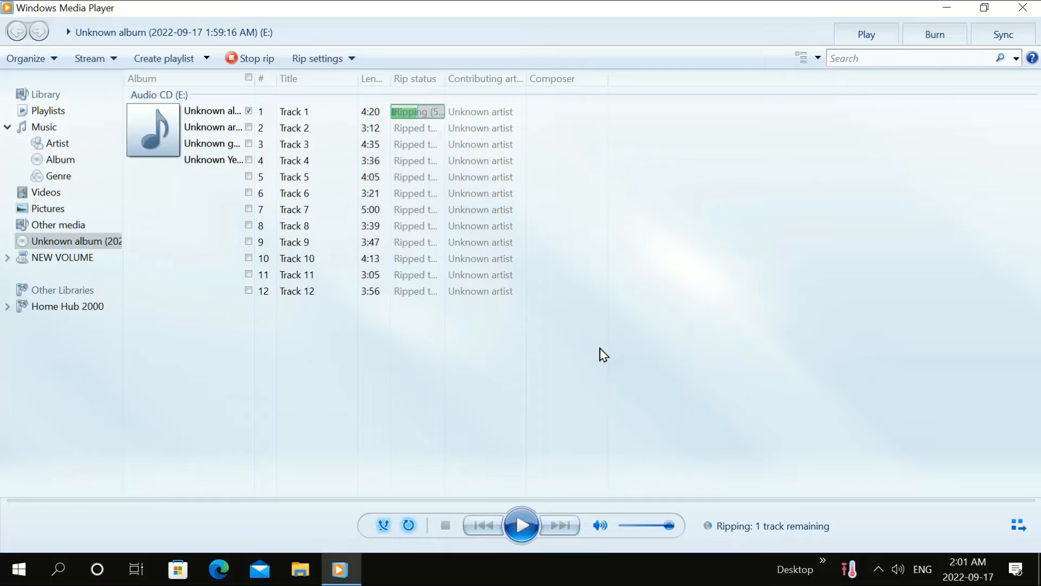
pyautogui.moveTo(593, 357)
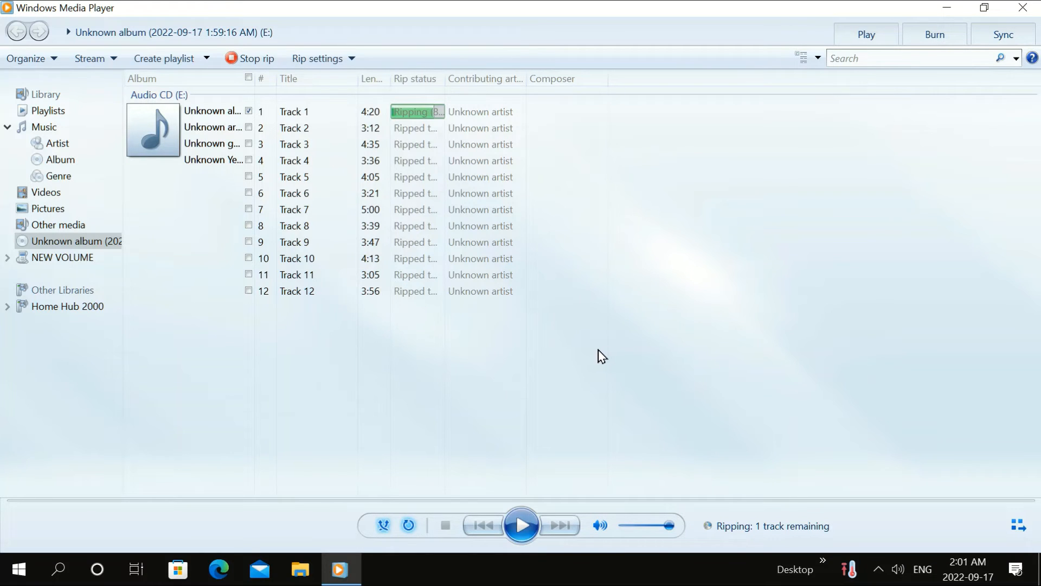
pyautogui.moveTo(652, 352)
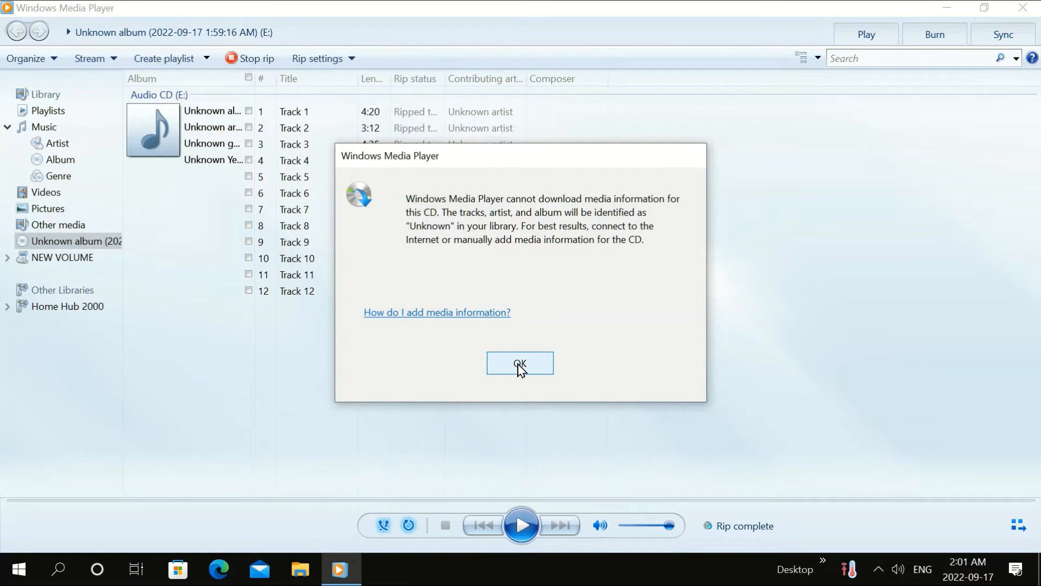
# - Dismiss the missing CD media information notice with OK
pyautogui.click(520, 363)
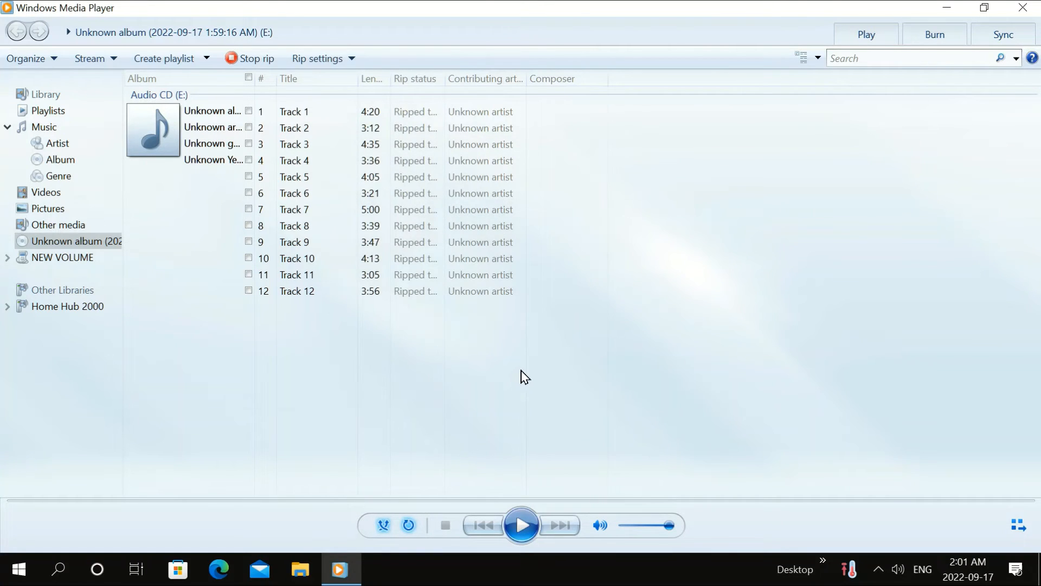
pyautogui.moveTo(692, 351)
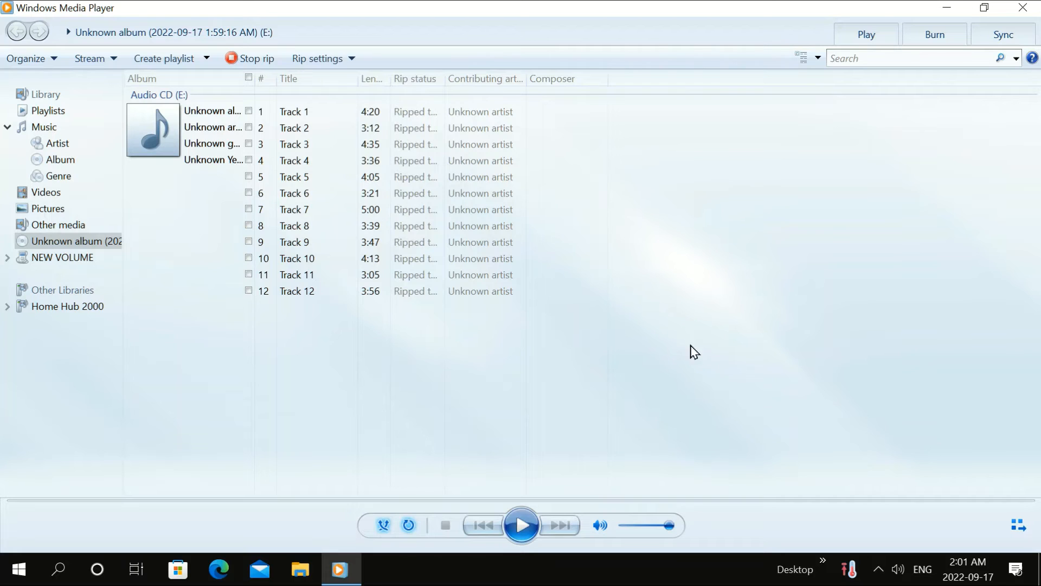
pyautogui.moveTo(962, 118)
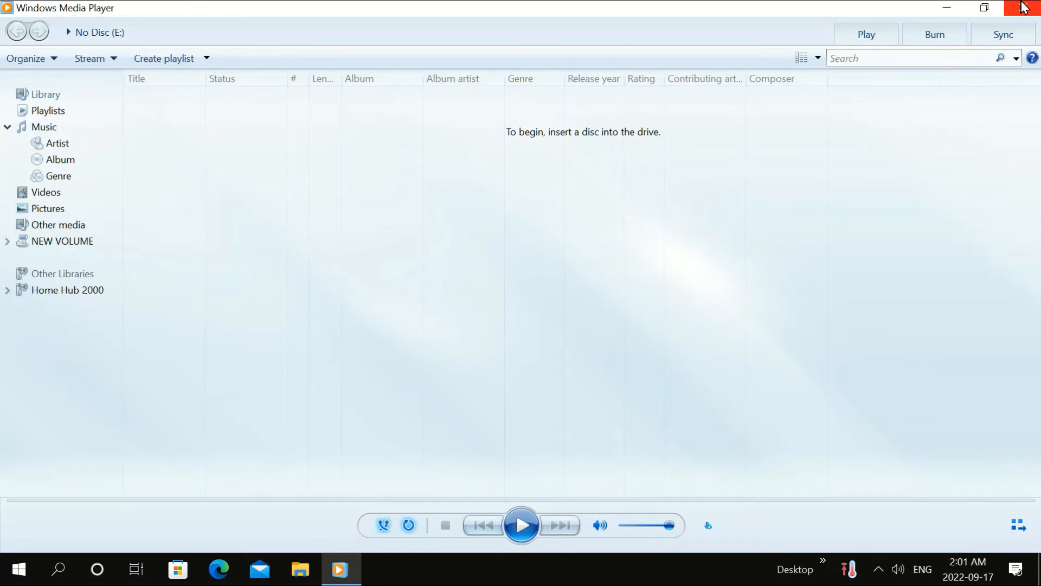
pyautogui.moveTo(1028, 7)
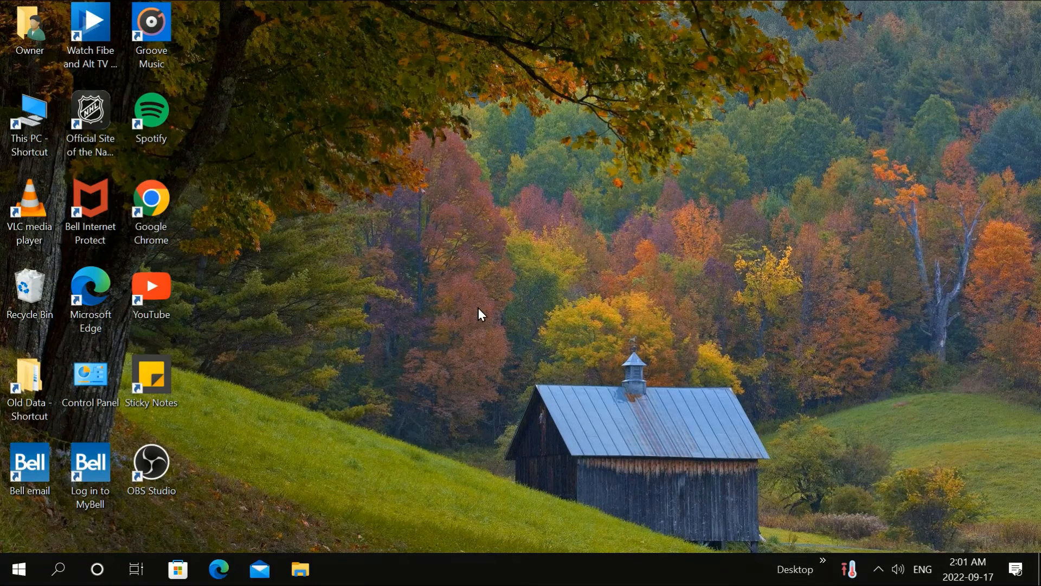
pyautogui.moveTo(446, 390)
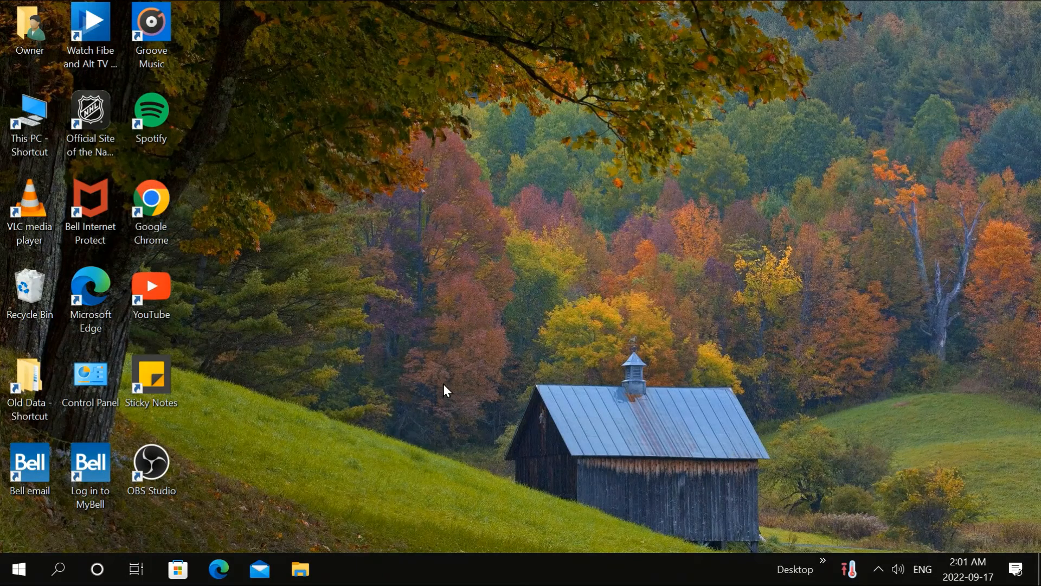
pyautogui.moveTo(469, 373)
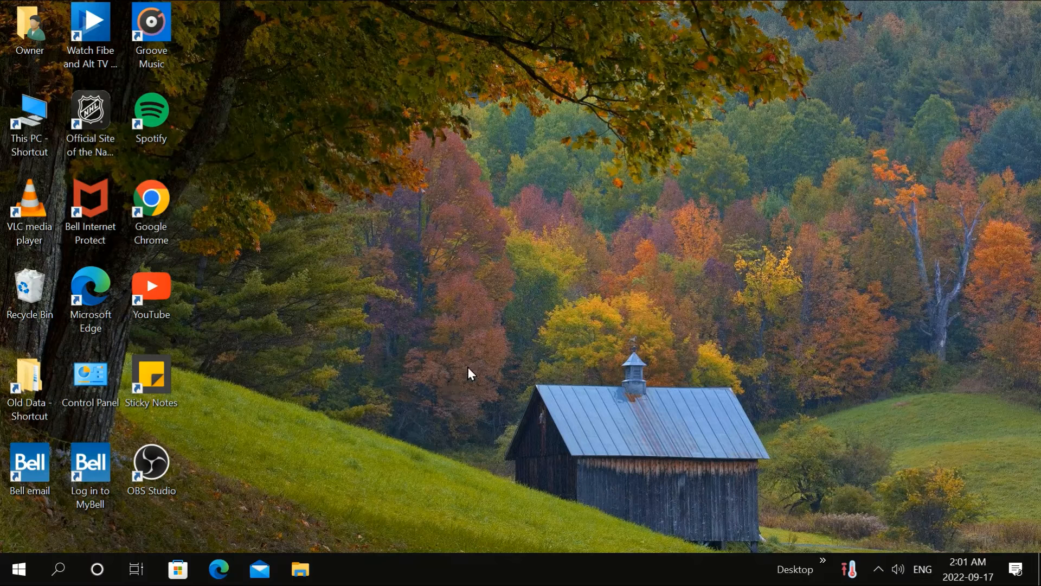
pyautogui.moveTo(367, 459)
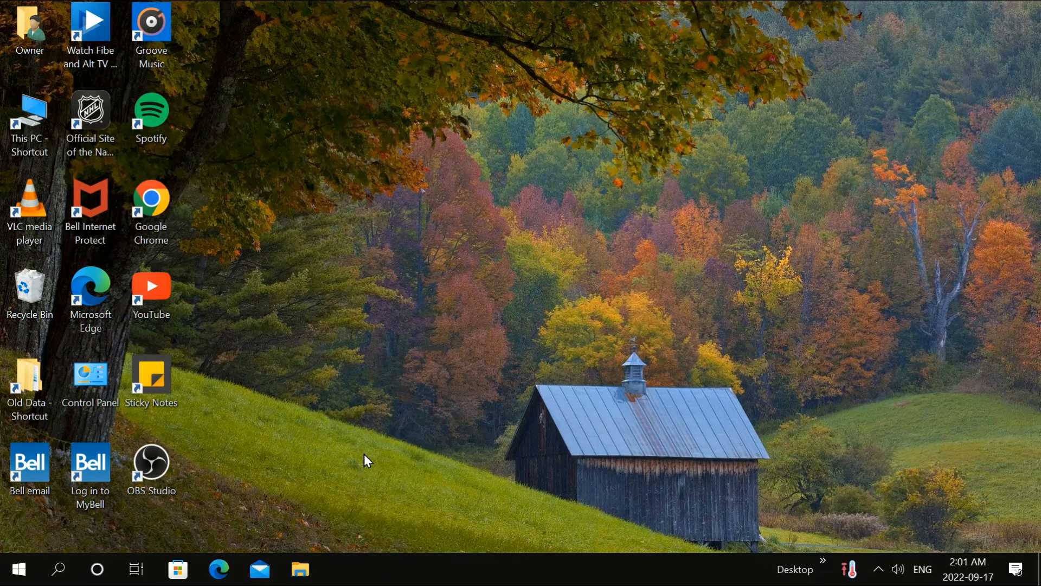
pyautogui.moveTo(473, 467)
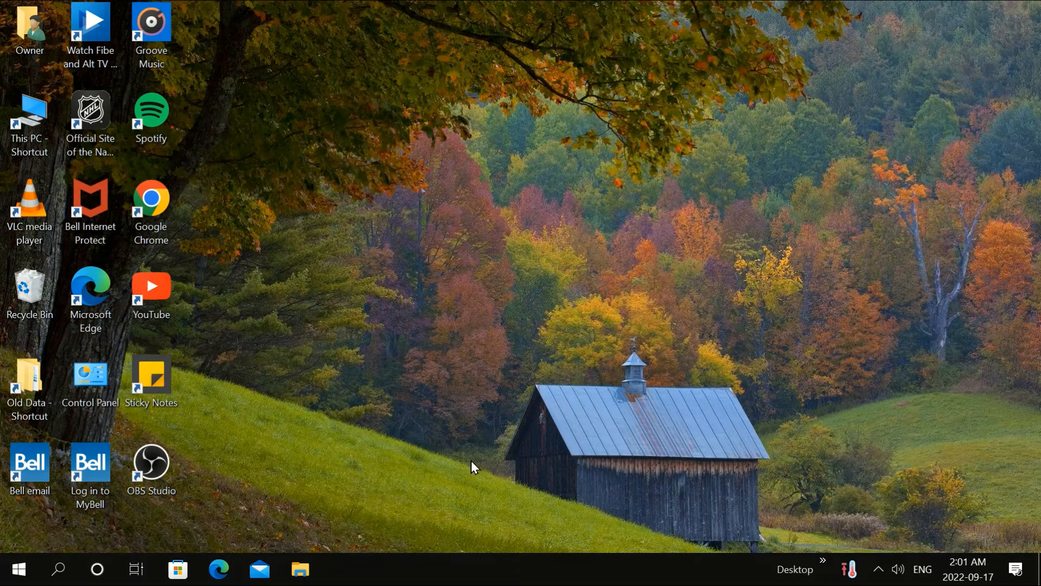
pyautogui.moveTo(511, 466)
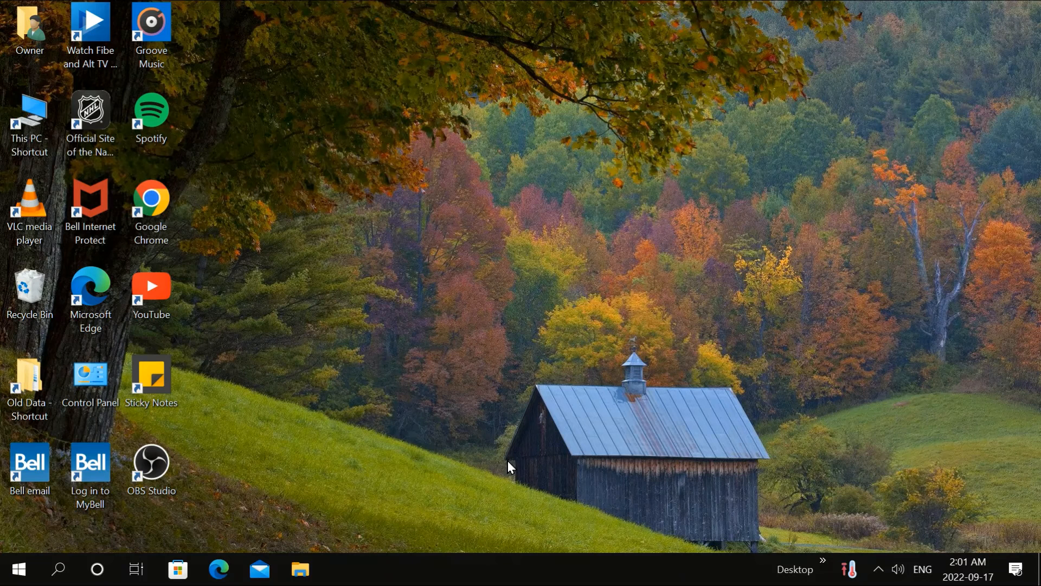
pyautogui.moveTo(399, 485)
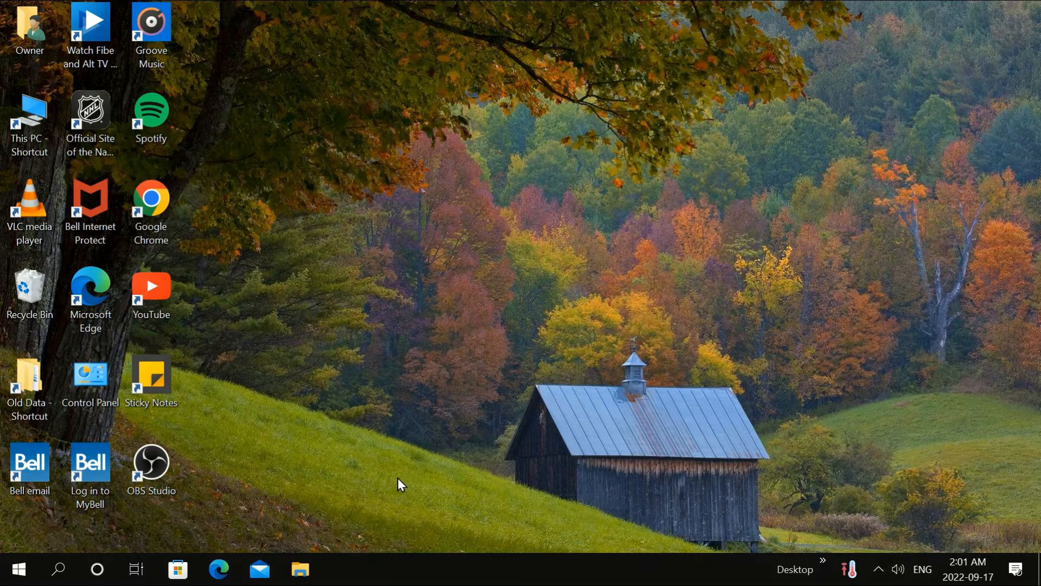
pyautogui.moveTo(279, 544)
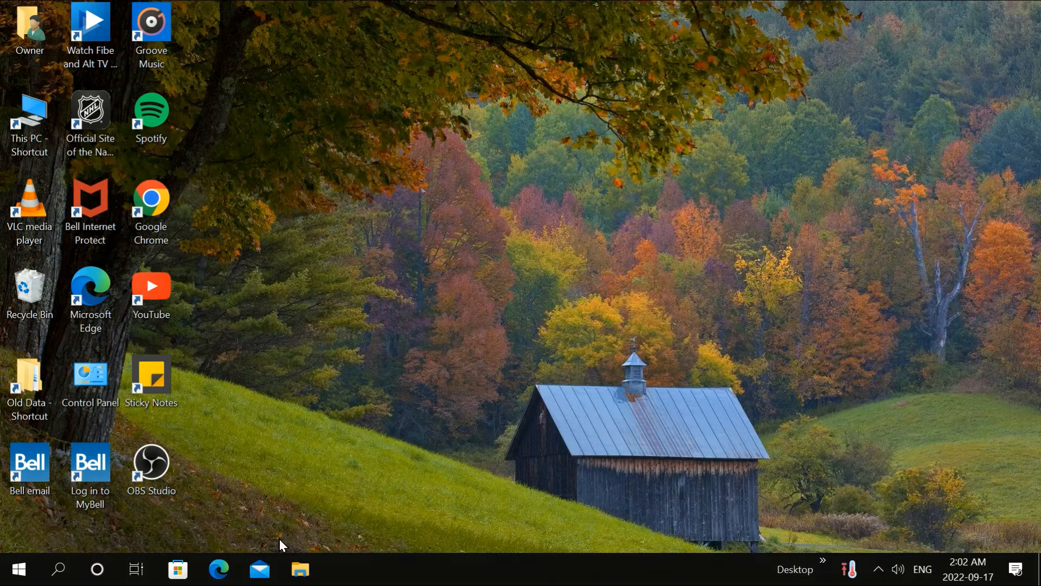
# - Open File Explorer from the taskbar
pyautogui.click(299, 568)
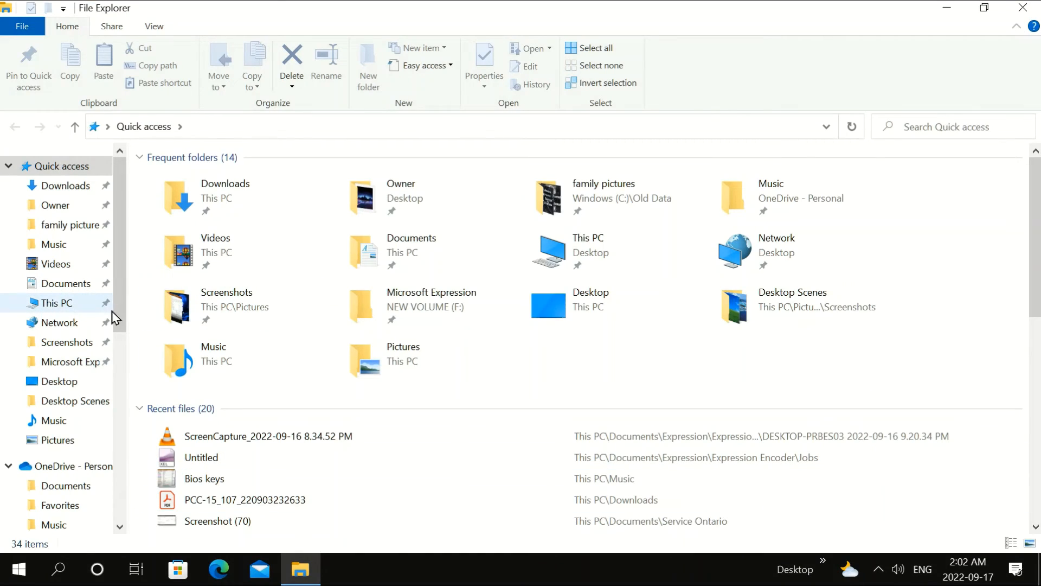
pyautogui.moveTo(62, 310)
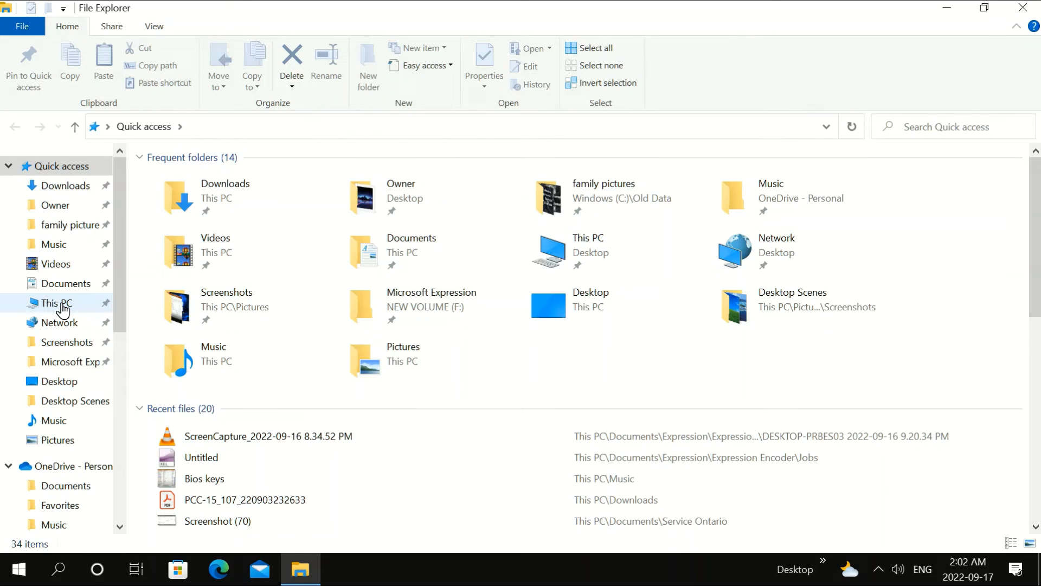
# - Show This PC, listing its folders and drives including NEW VOLUME (F:)
pyautogui.click(57, 303)
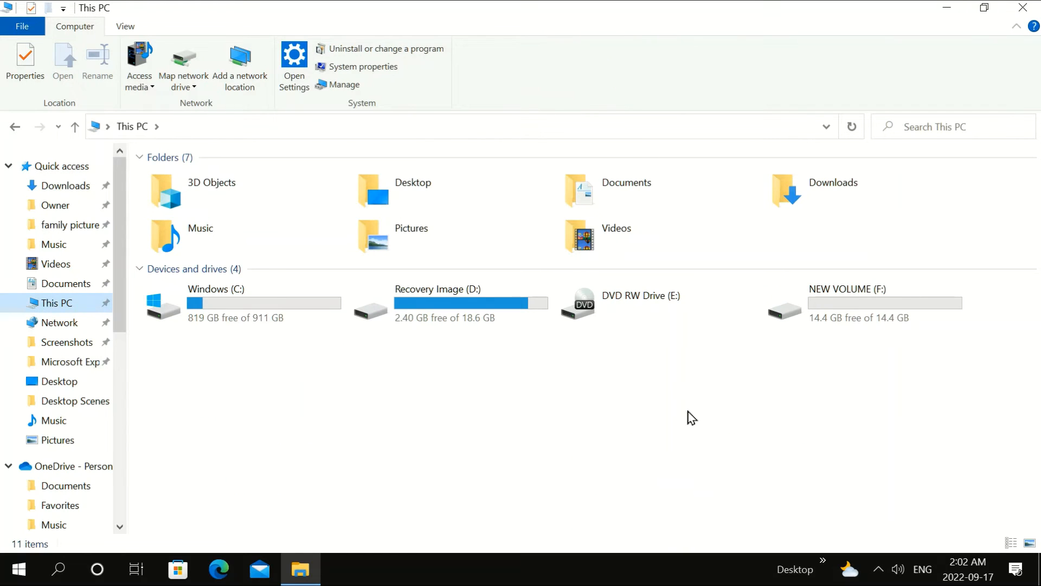
pyautogui.moveTo(895, 336)
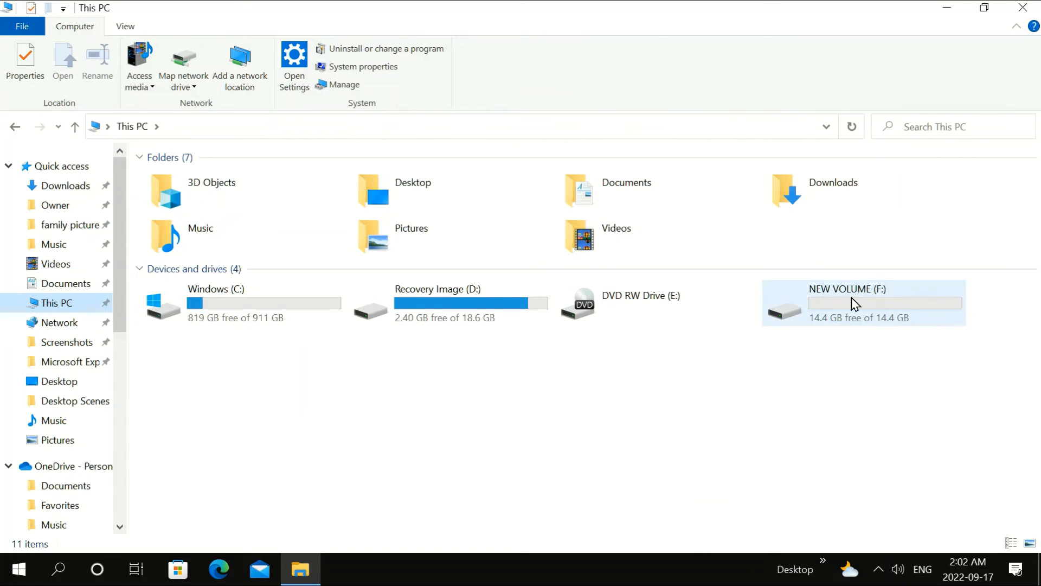
pyautogui.moveTo(854, 307)
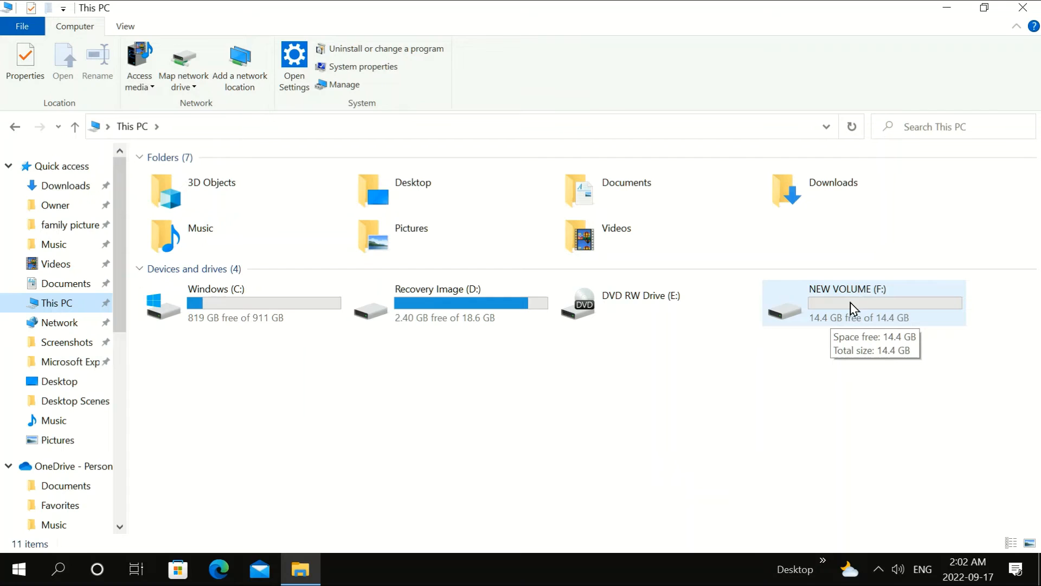
pyautogui.moveTo(861, 300)
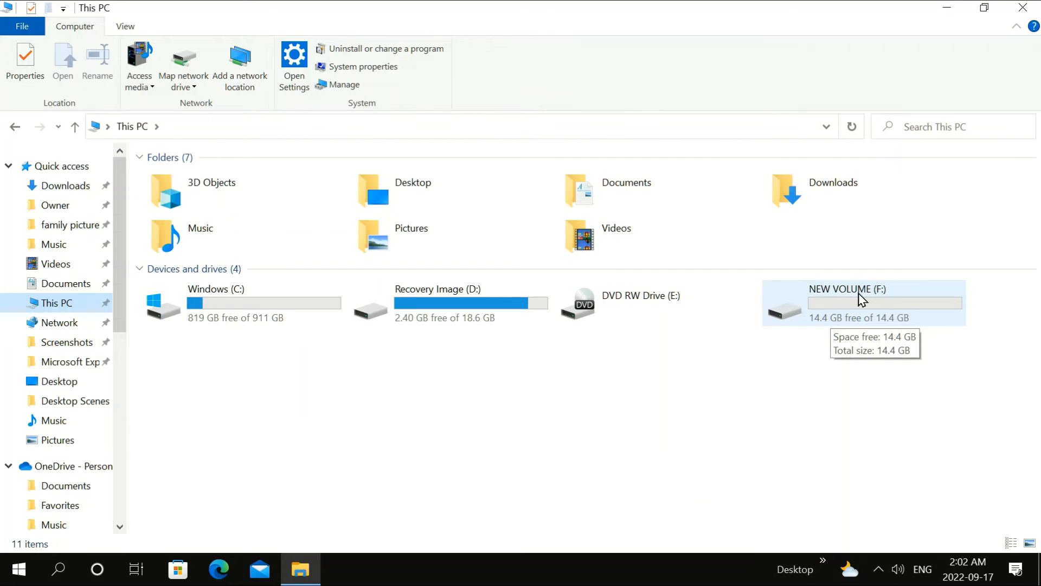
pyautogui.moveTo(668, 414)
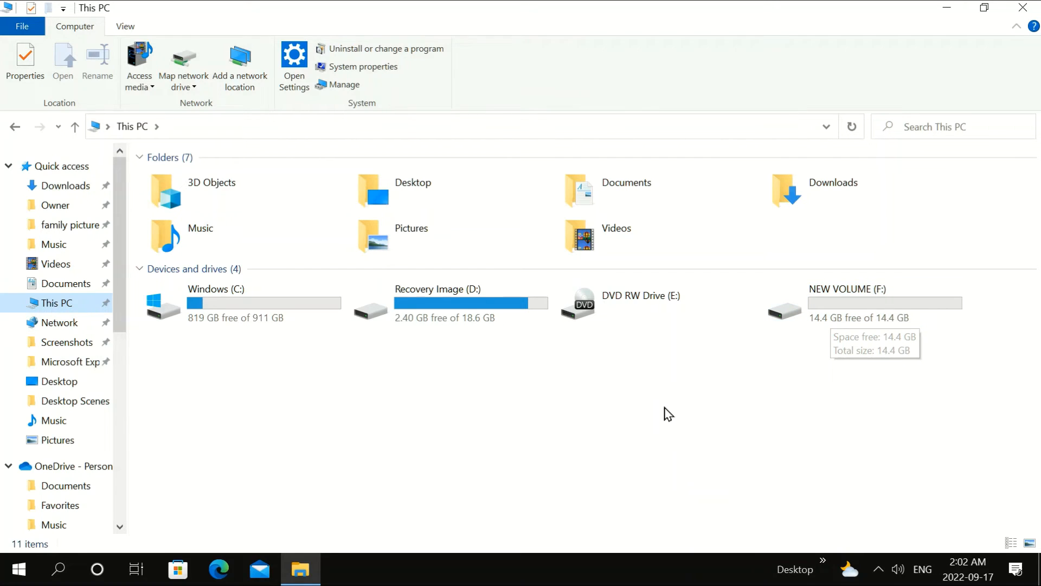
pyautogui.moveTo(145, 374)
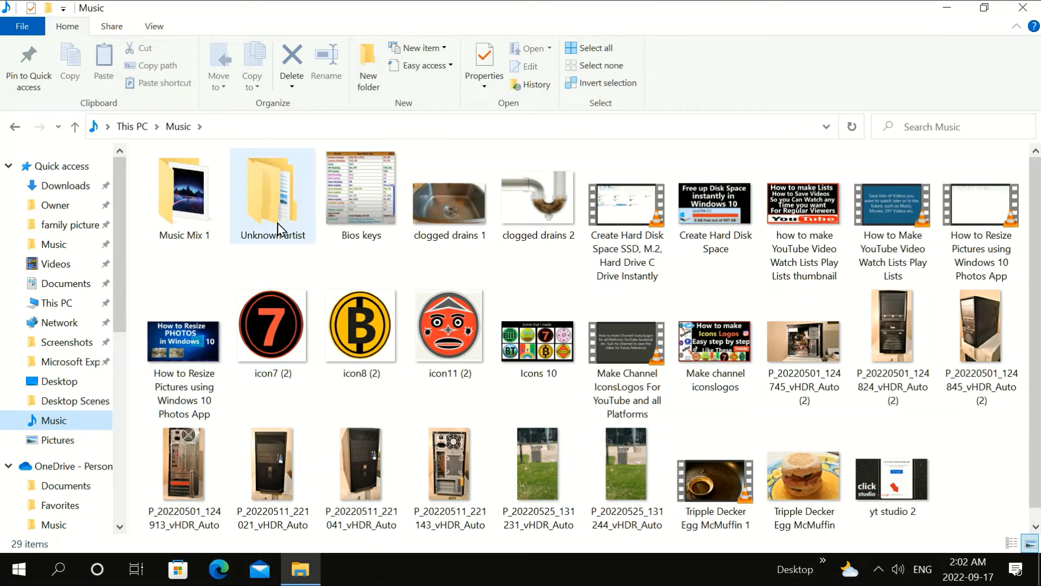
pyautogui.moveTo(269, 206)
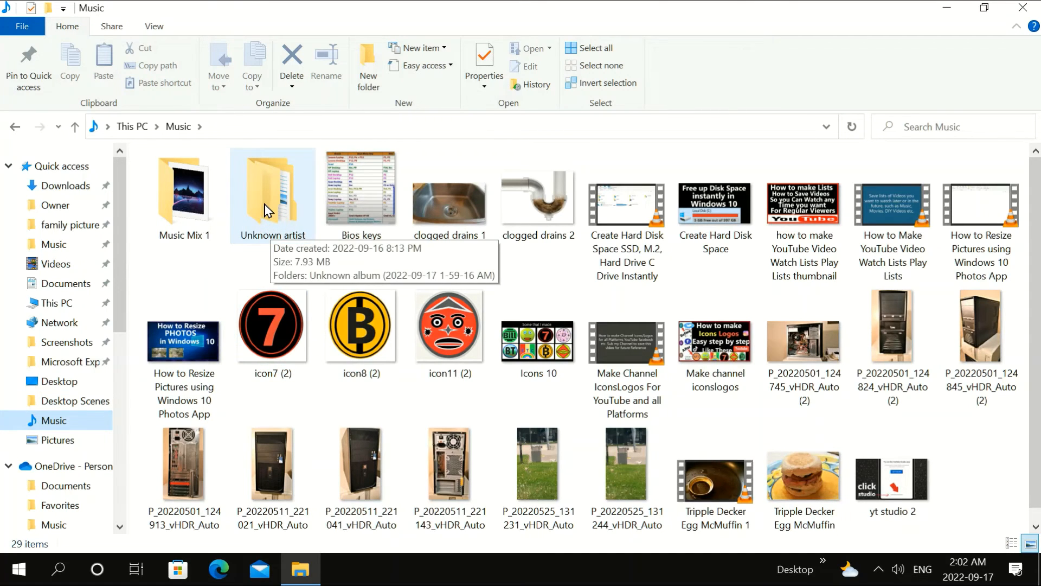
# - Open Music\Unknown artist\Unknown album to reveal 01 Track 1
pyautogui.doubleClick(272, 191)
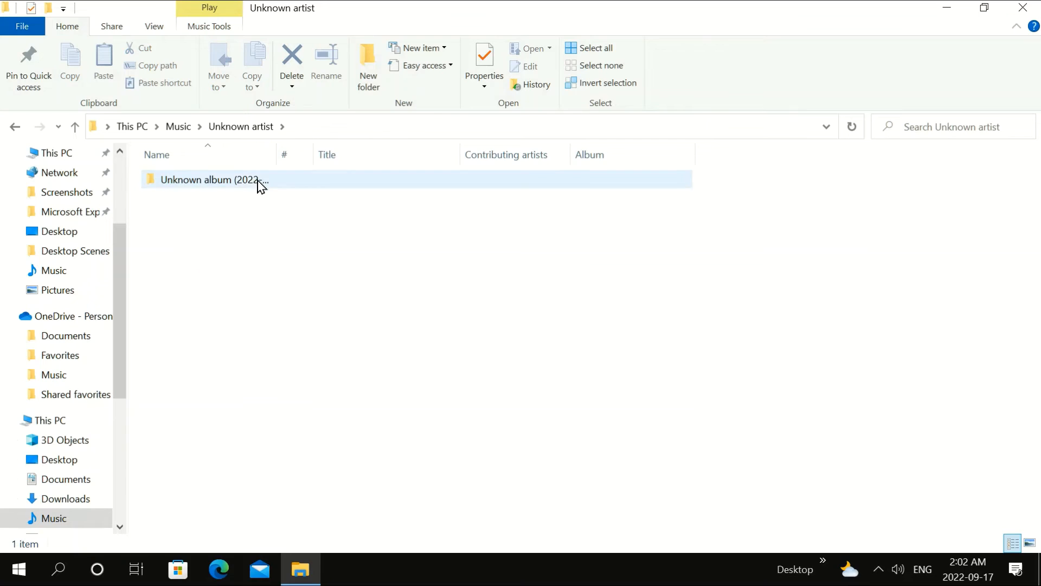
pyautogui.click(213, 180)
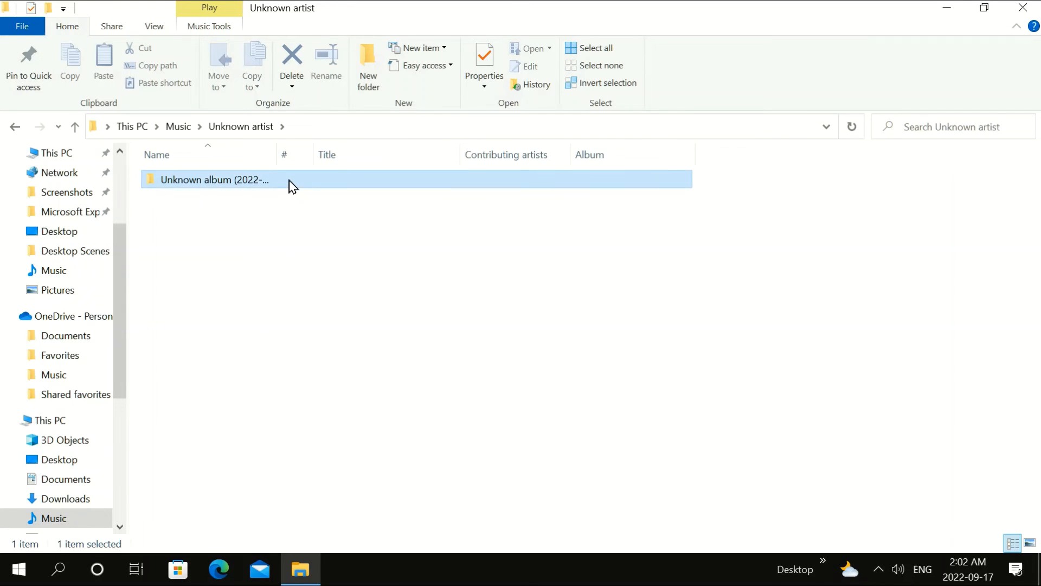
pyautogui.doubleClick(212, 180)
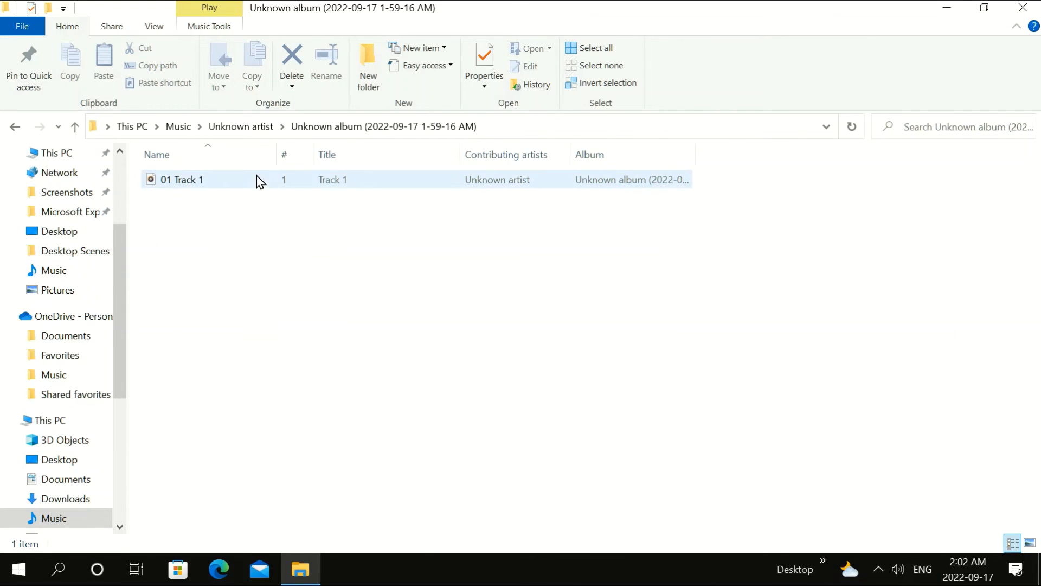
pyautogui.moveTo(375, 185)
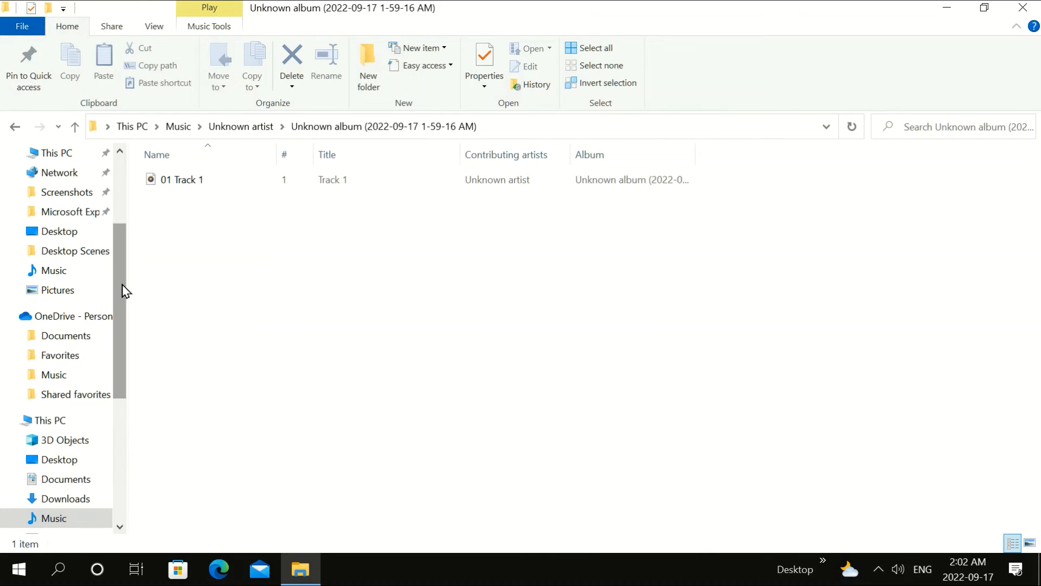
# - Copy 01 Track 1 onto NEW VOLUME (F:), check it there, and close Groove Music
pyautogui.scroll(-3)
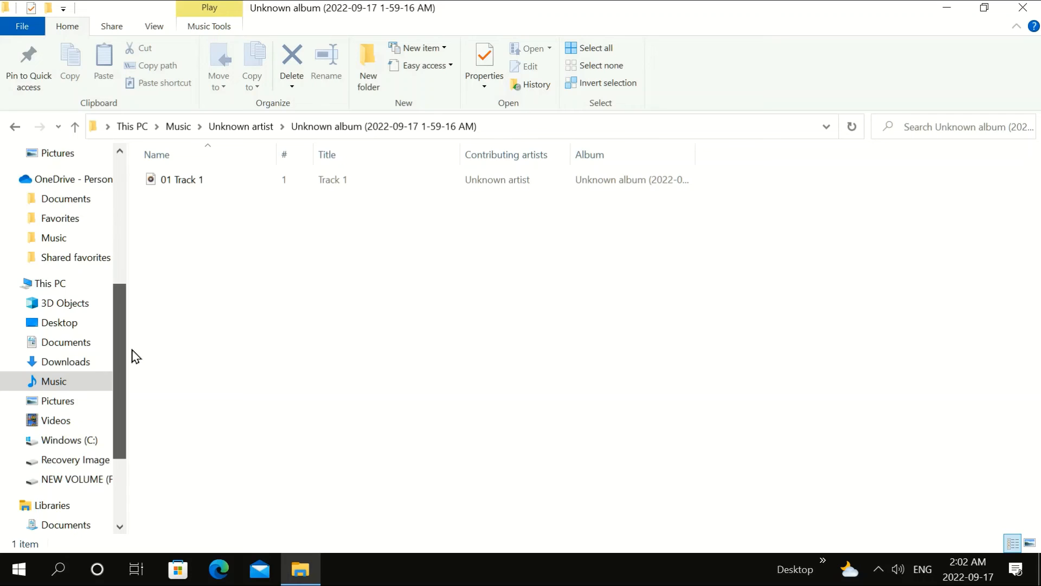
pyautogui.scroll(-3)
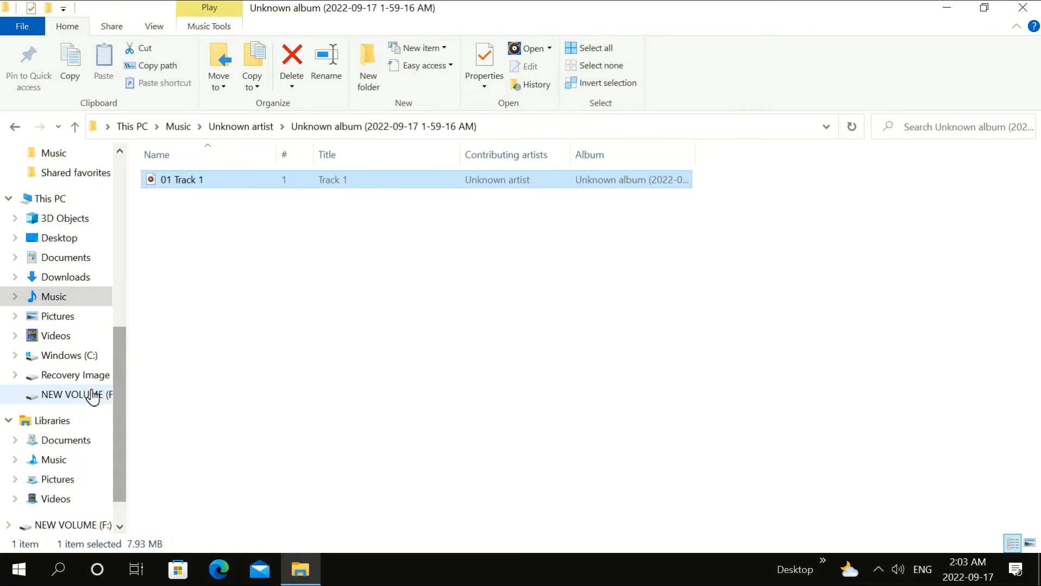
pyautogui.click(73, 394)
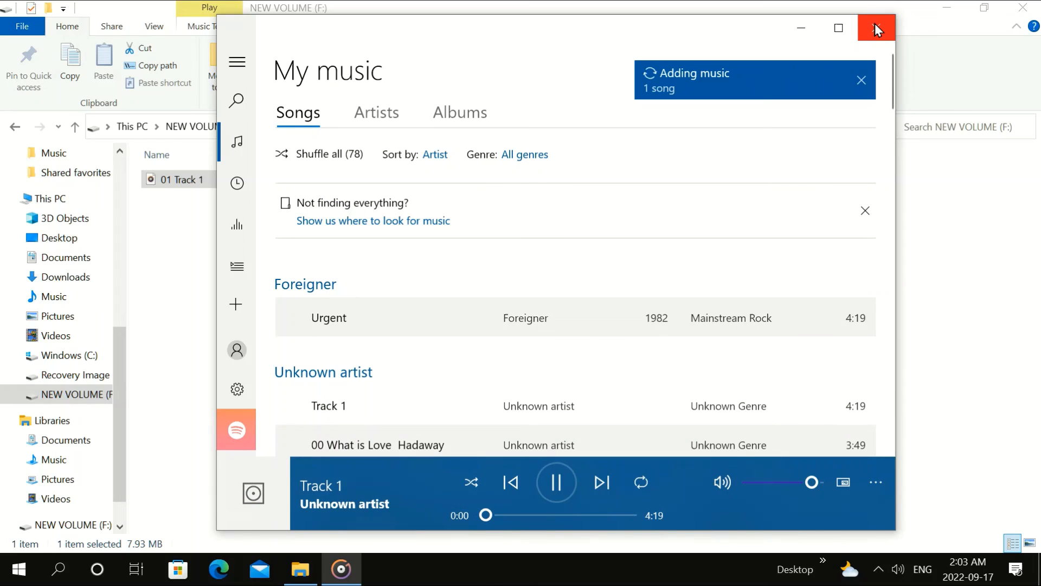
pyautogui.click(875, 27)
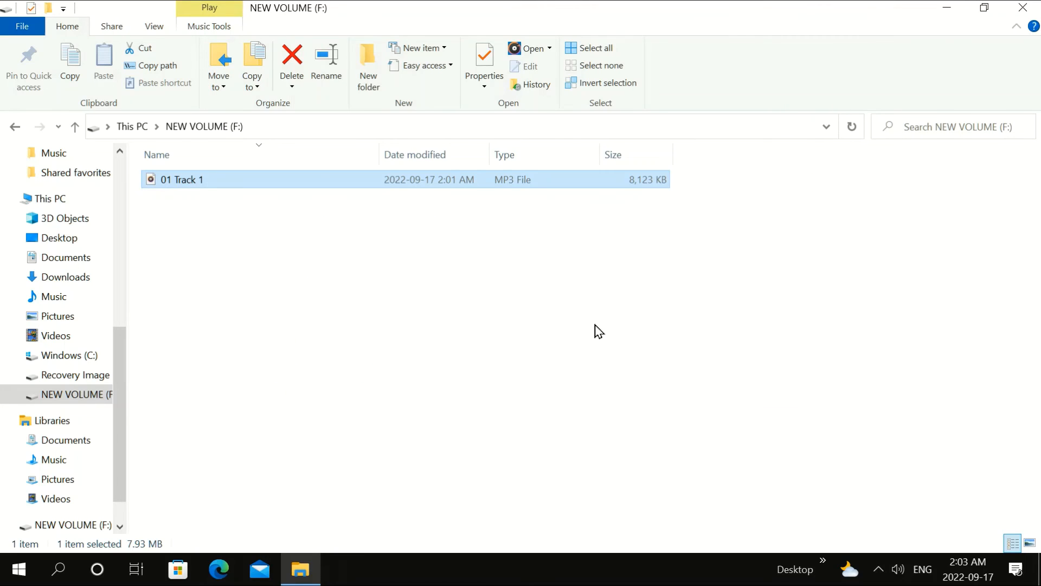
pyautogui.moveTo(512, 383)
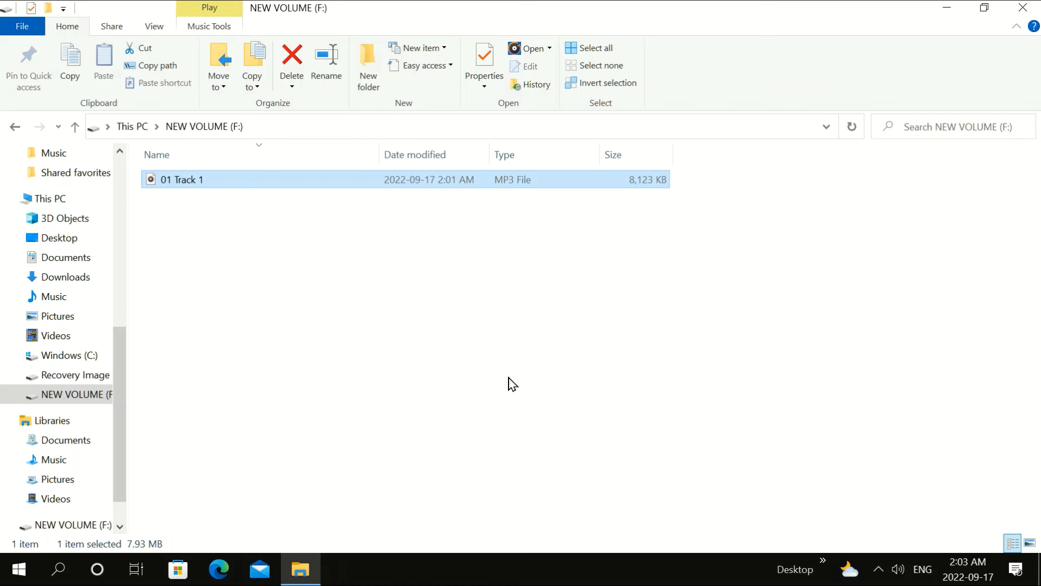
pyautogui.moveTo(518, 384)
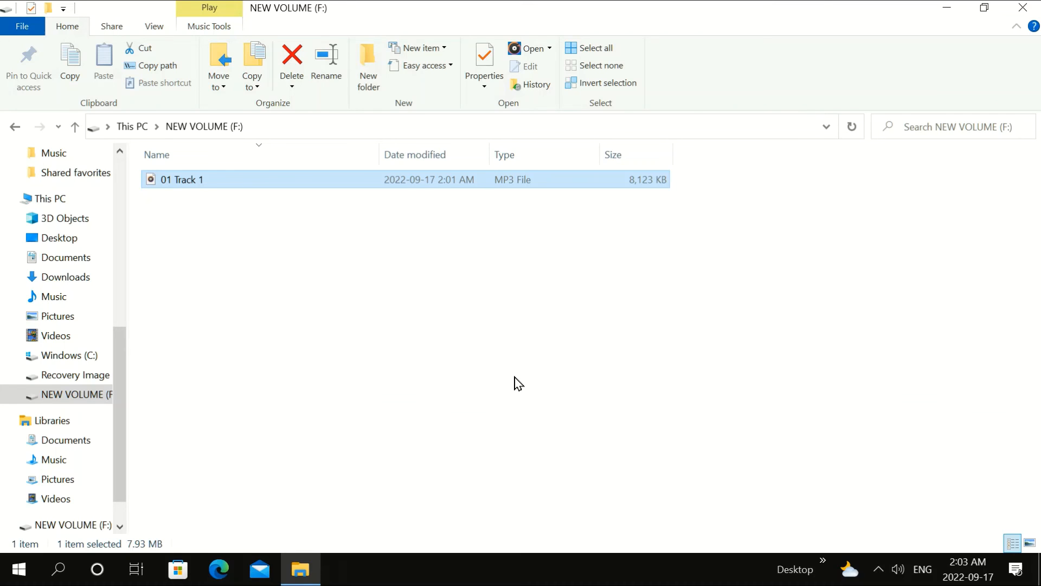
pyautogui.moveTo(552, 388)
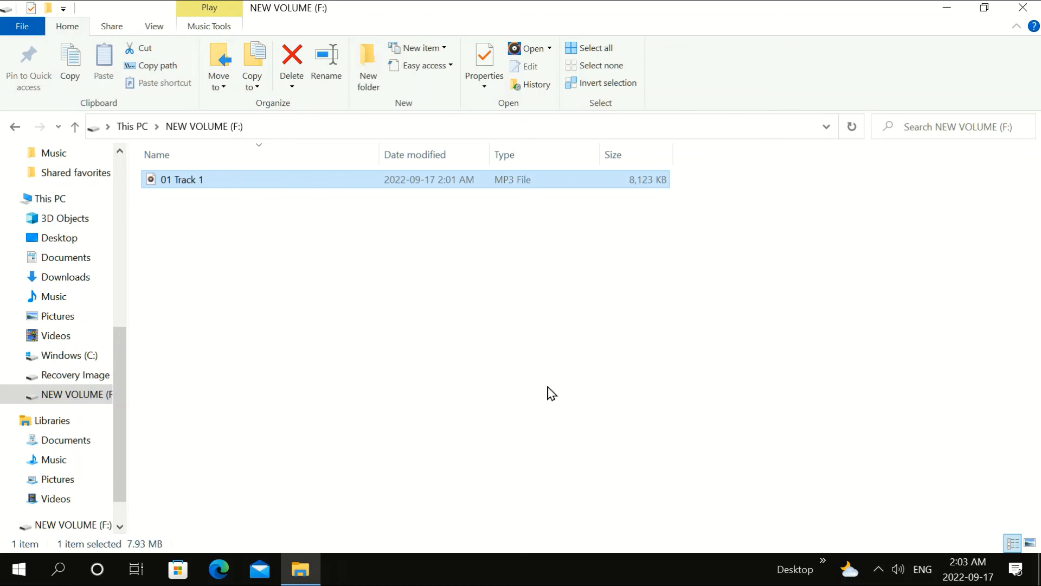
pyautogui.moveTo(789, 399)
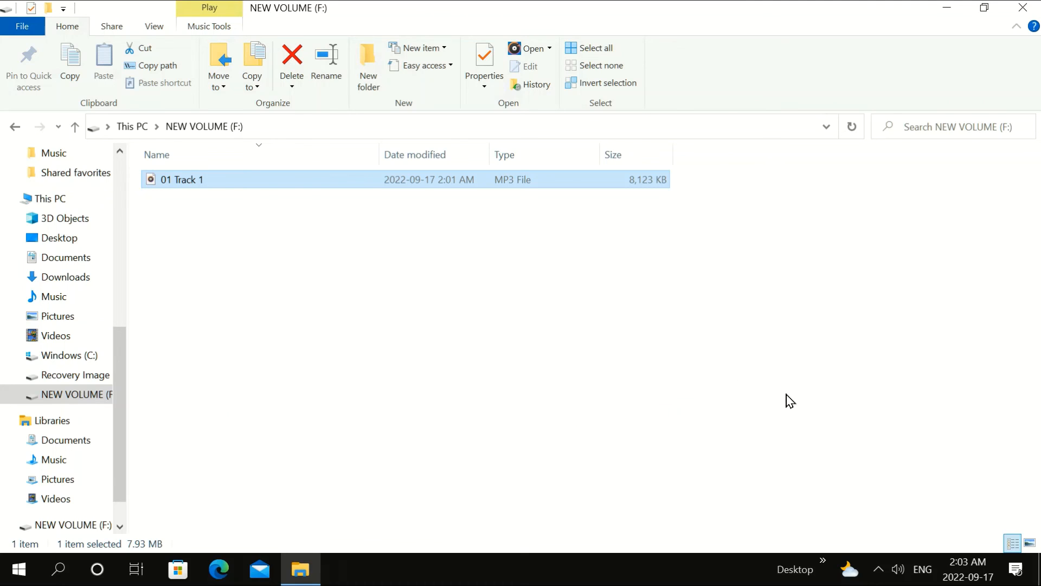